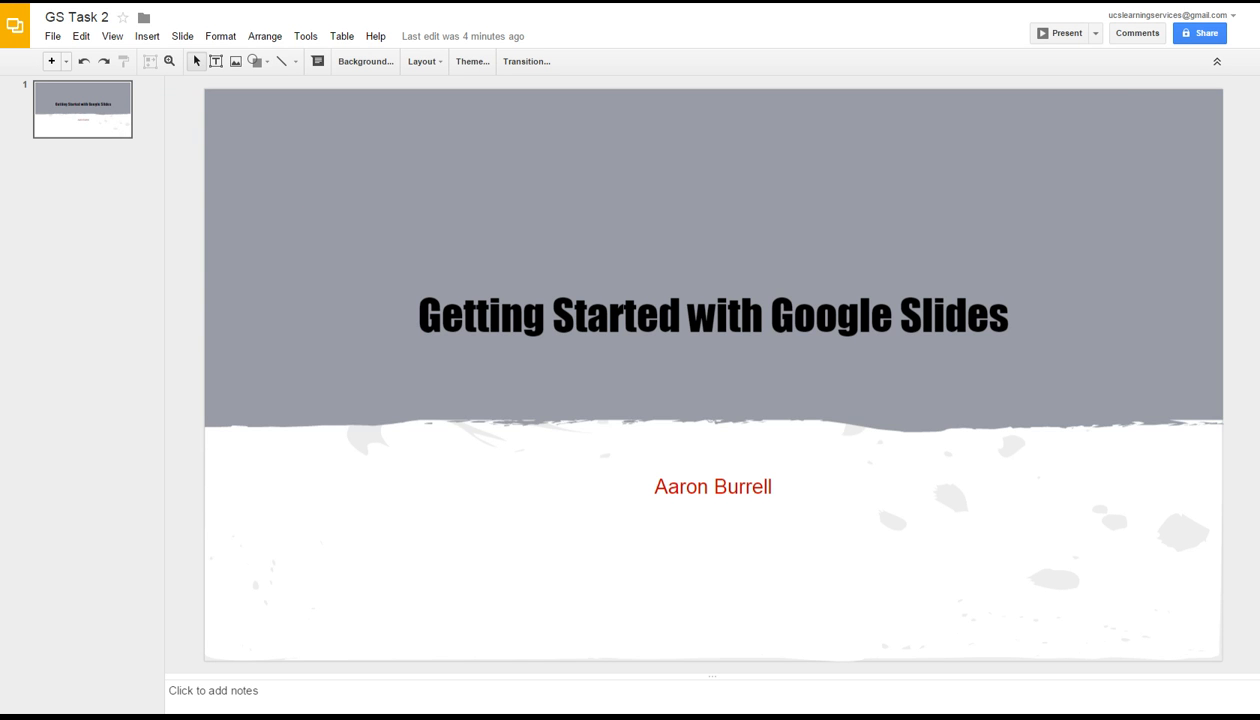
mouse_move(304, 194)
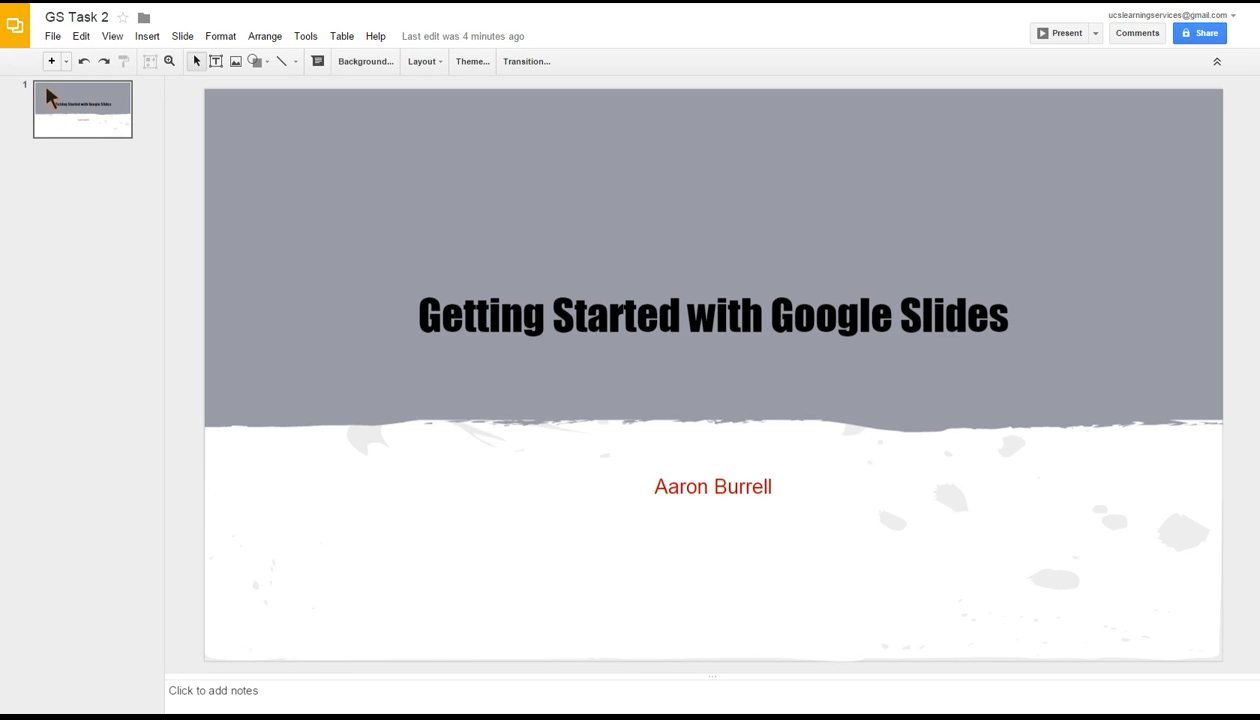
mouse_move(696, 456)
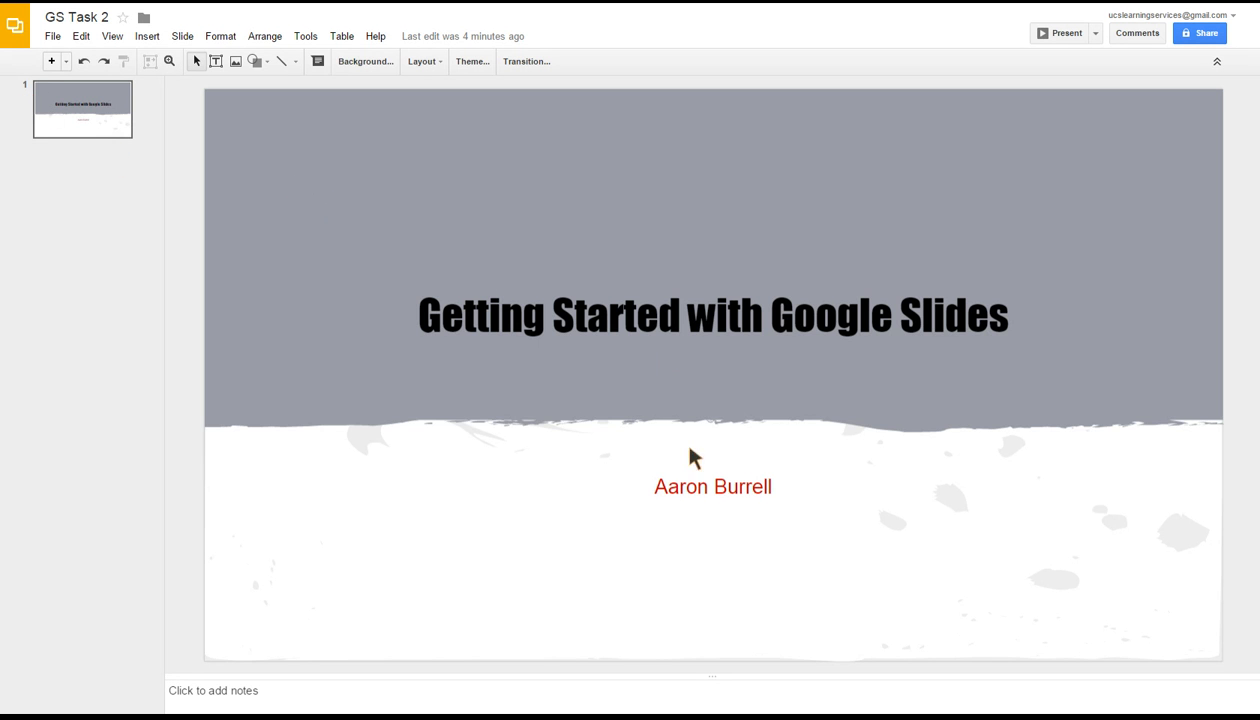
mouse_move(76, 374)
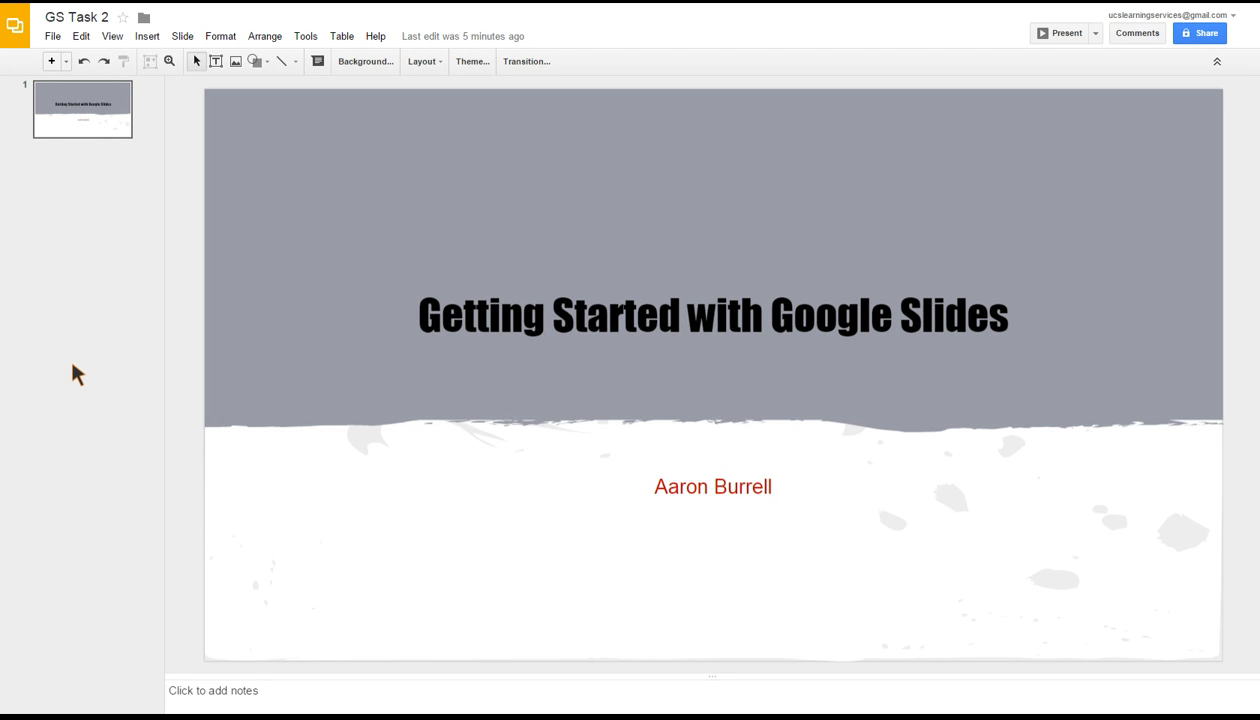
mouse_move(62, 104)
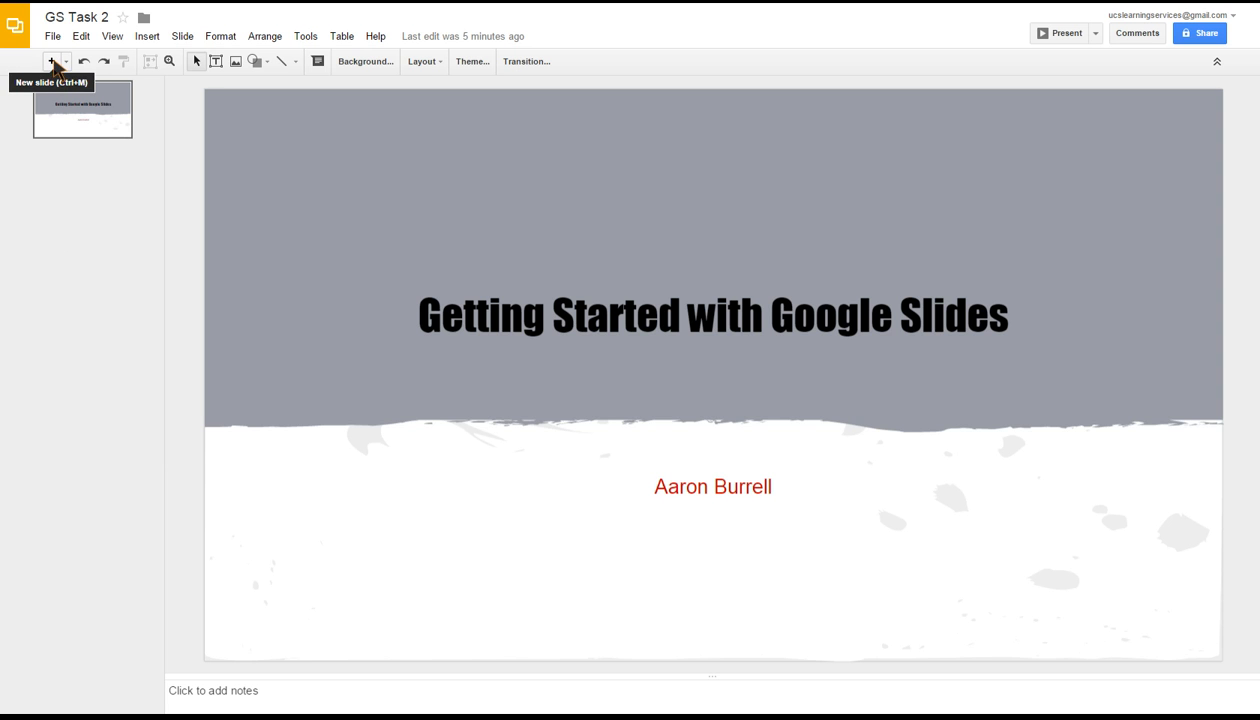
mouse_move(66, 62)
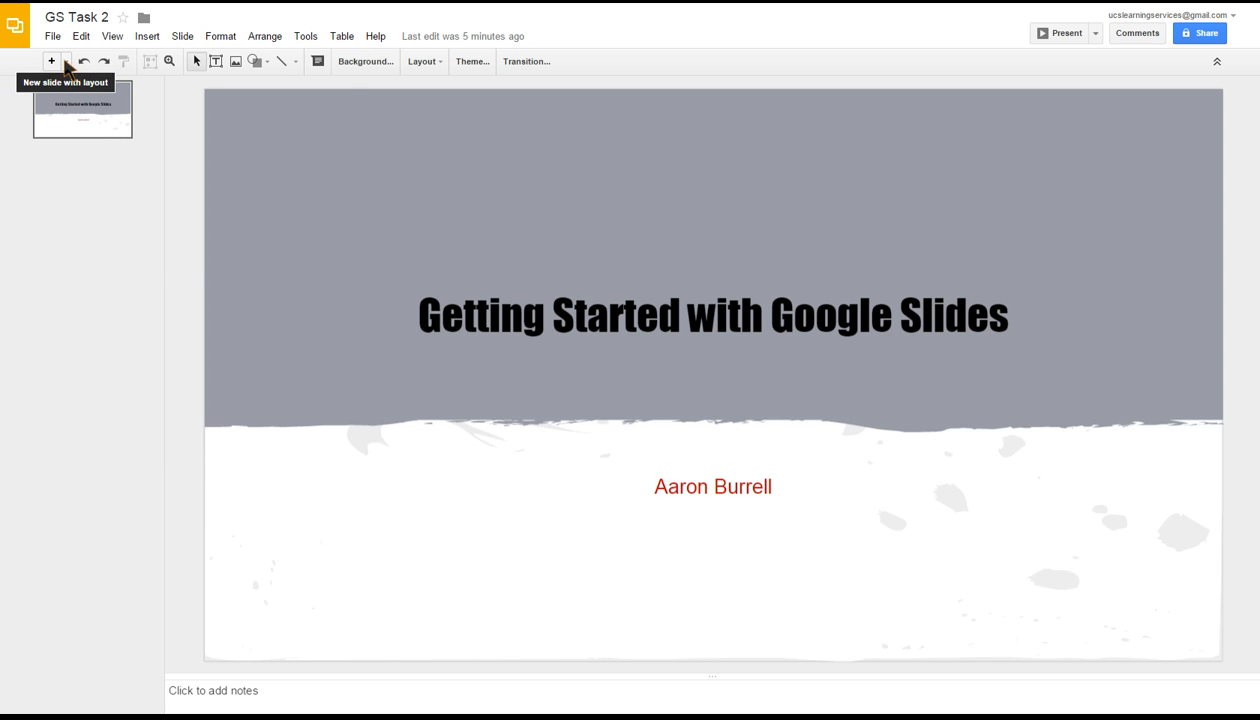
Reveal the layout gallery for adding a new slide to the deck
left_click(52, 60)
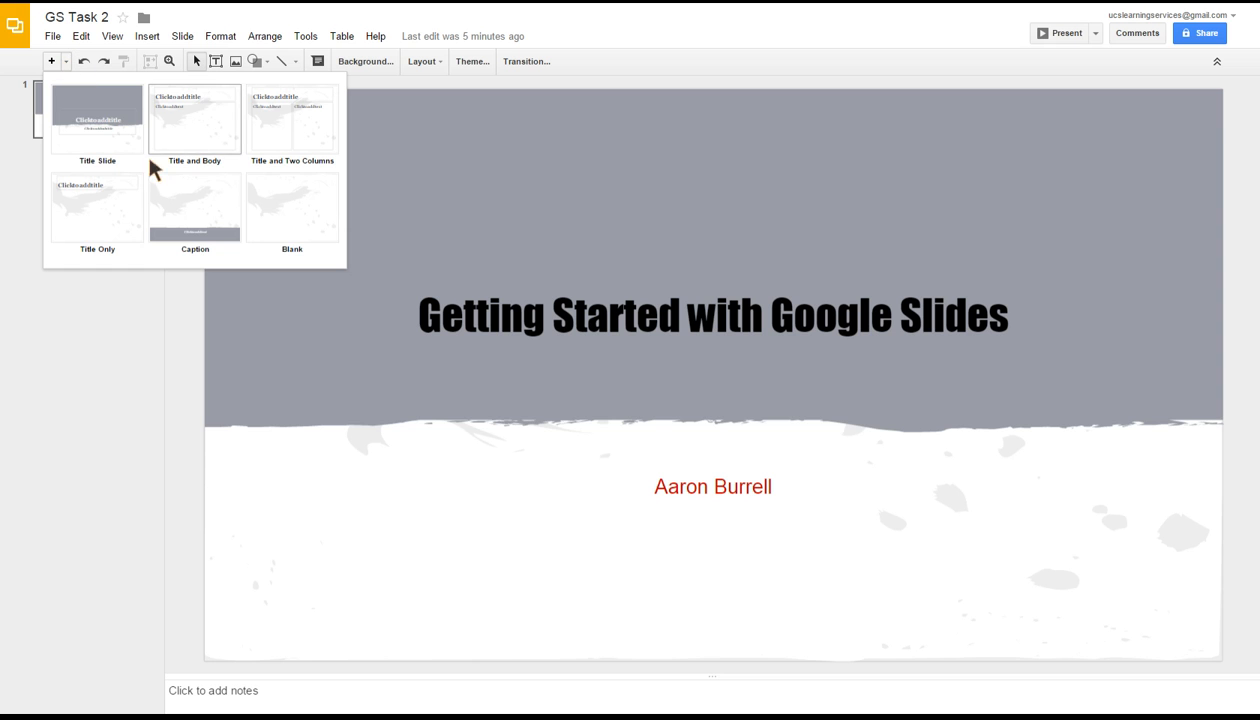
mouse_move(304, 178)
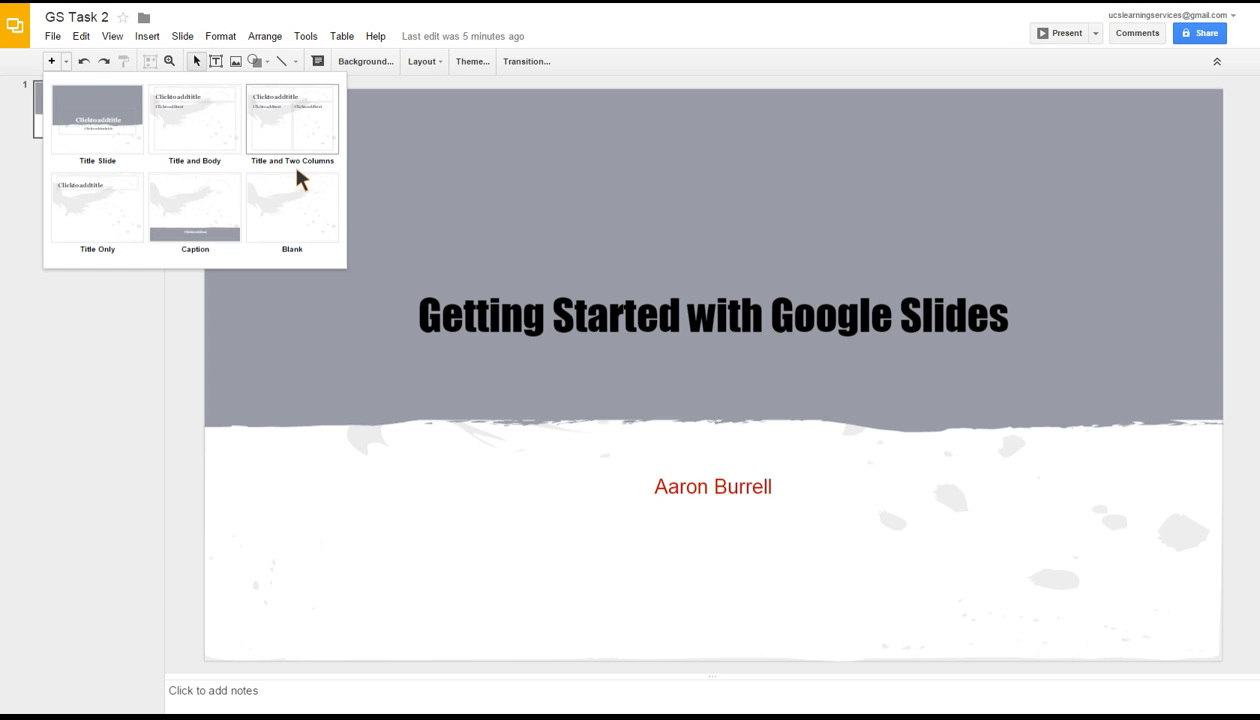
mouse_move(254, 256)
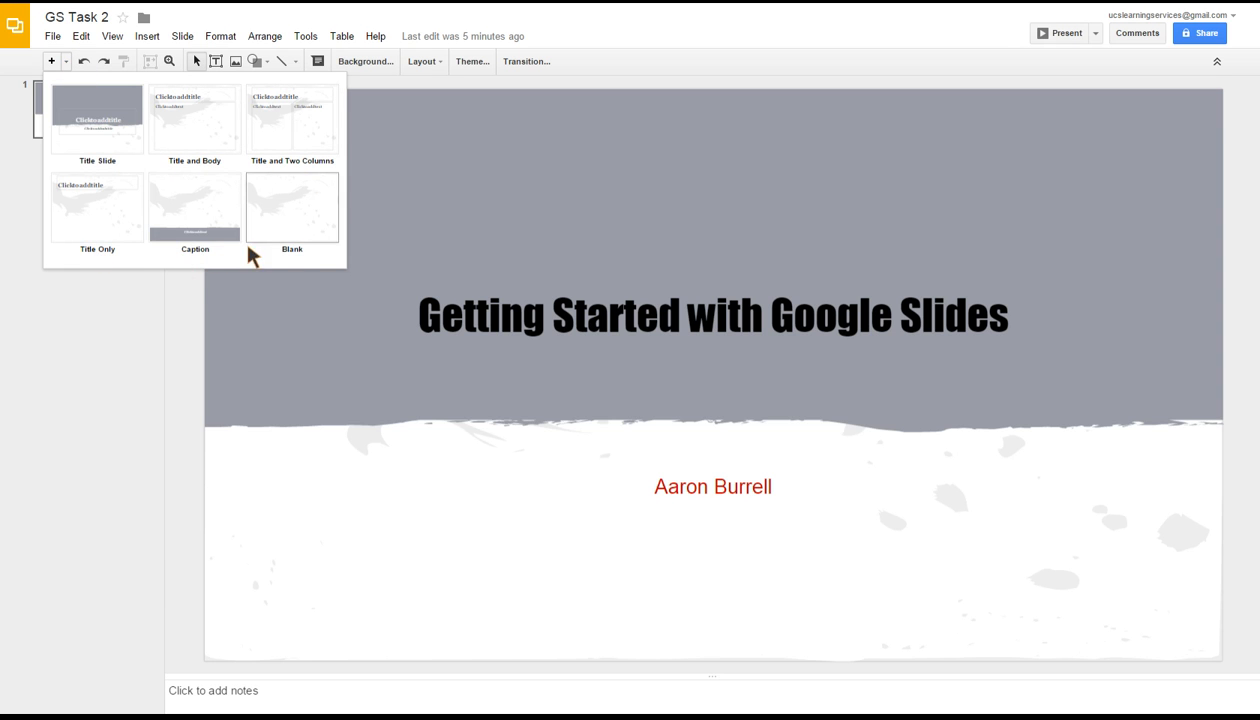
mouse_move(264, 250)
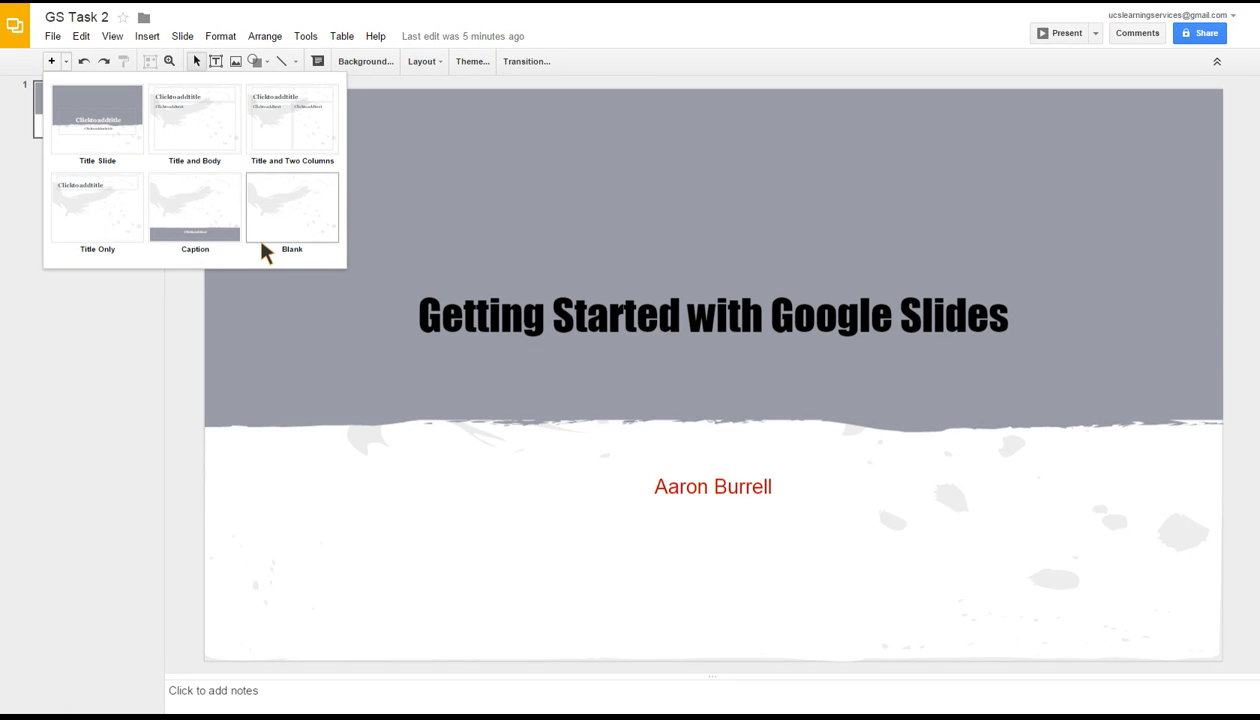
mouse_move(194, 206)
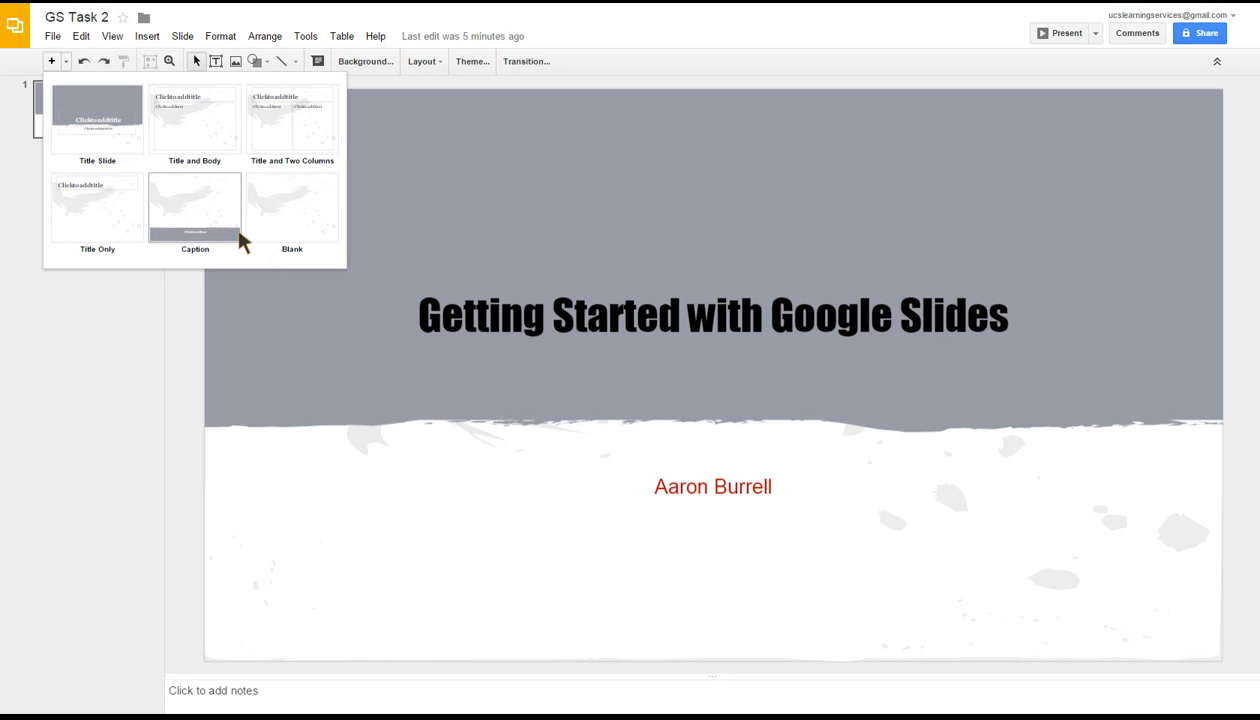
Add a Caption-layout slide after the title slide and review both slides
left_click(196, 204)
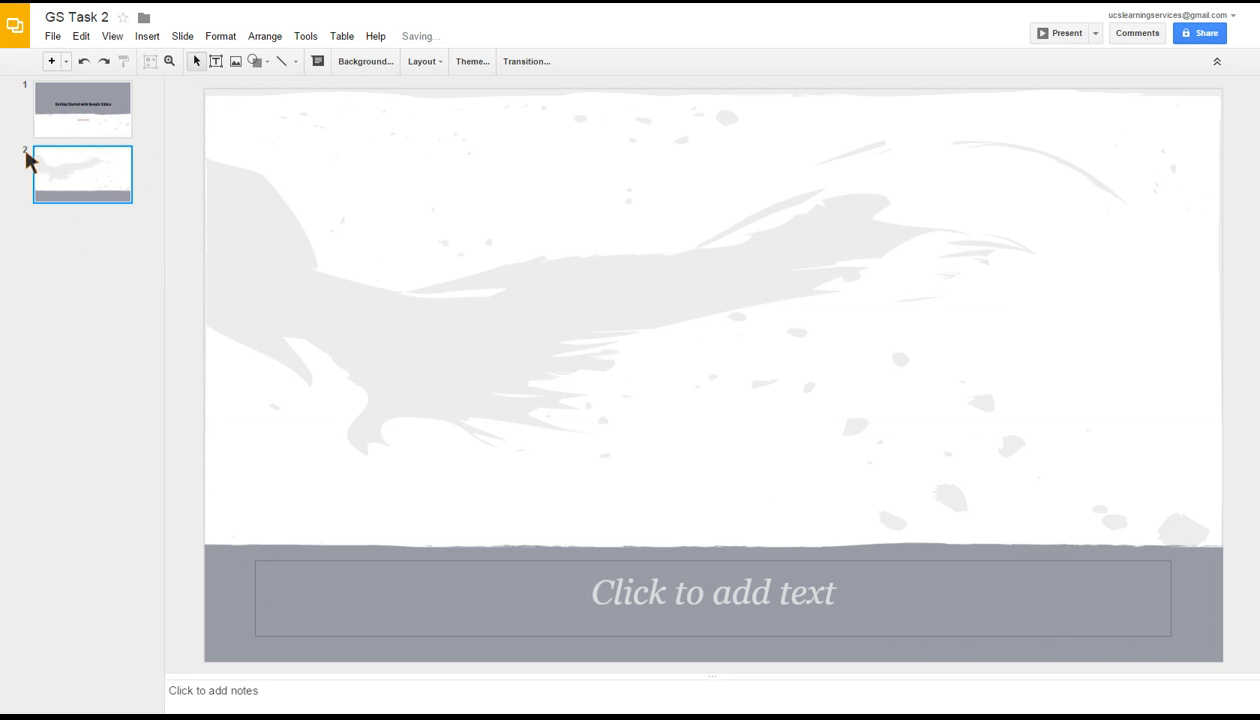
mouse_move(8, 164)
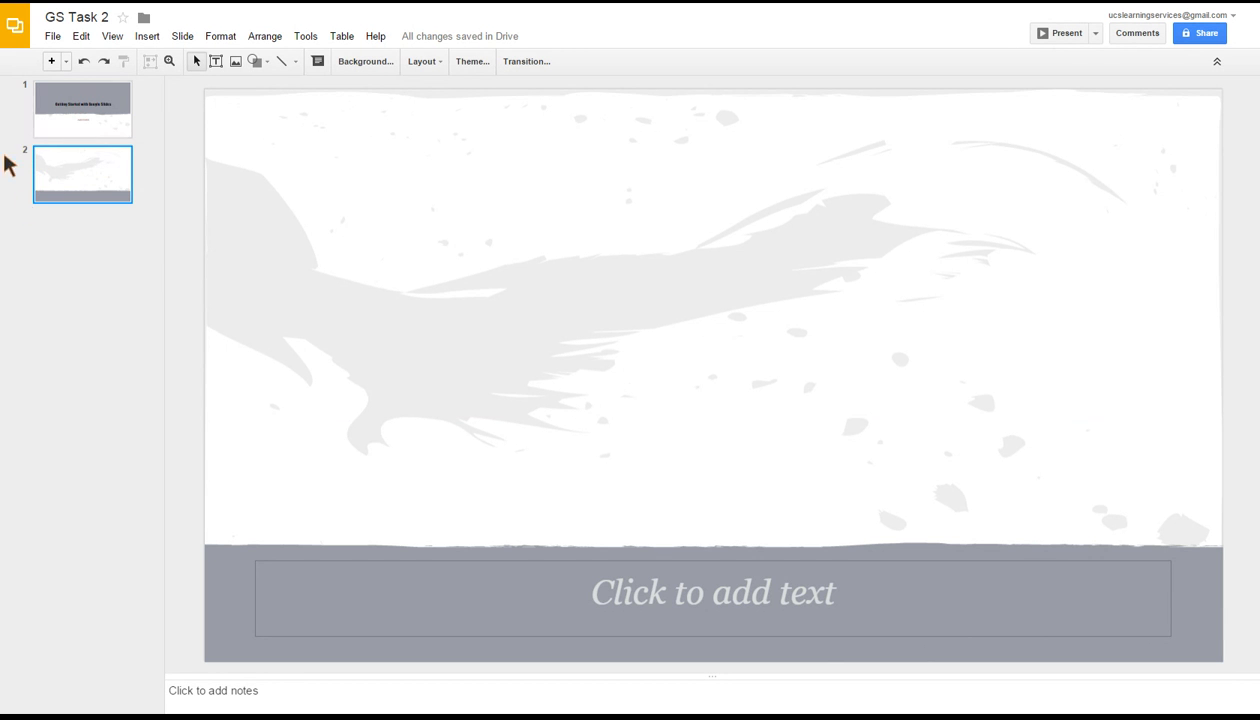
mouse_move(158, 212)
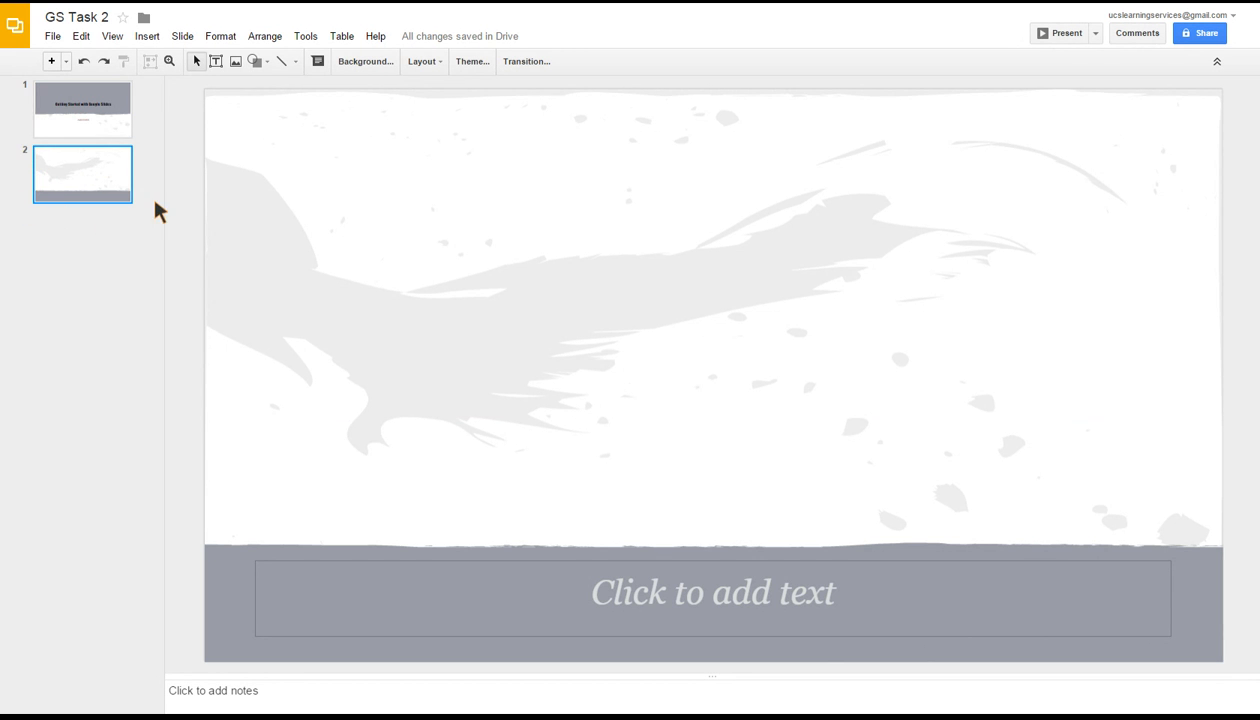
left_click(82, 108)
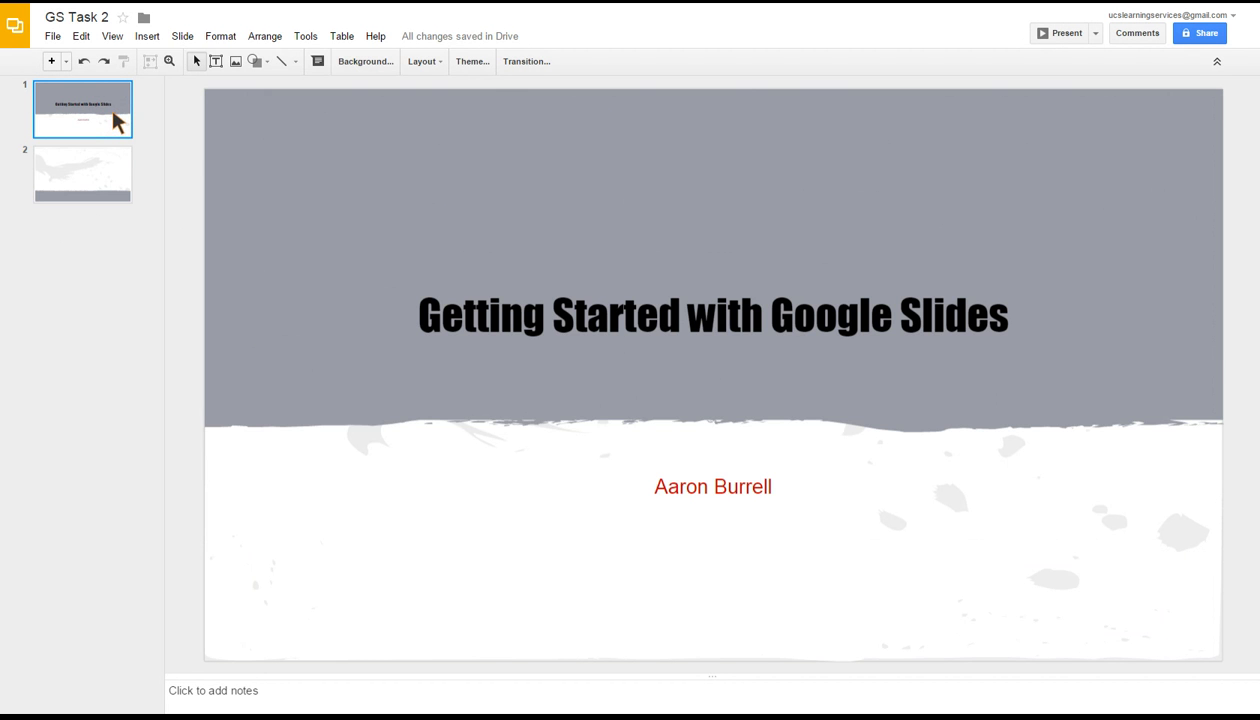
left_click(82, 172)
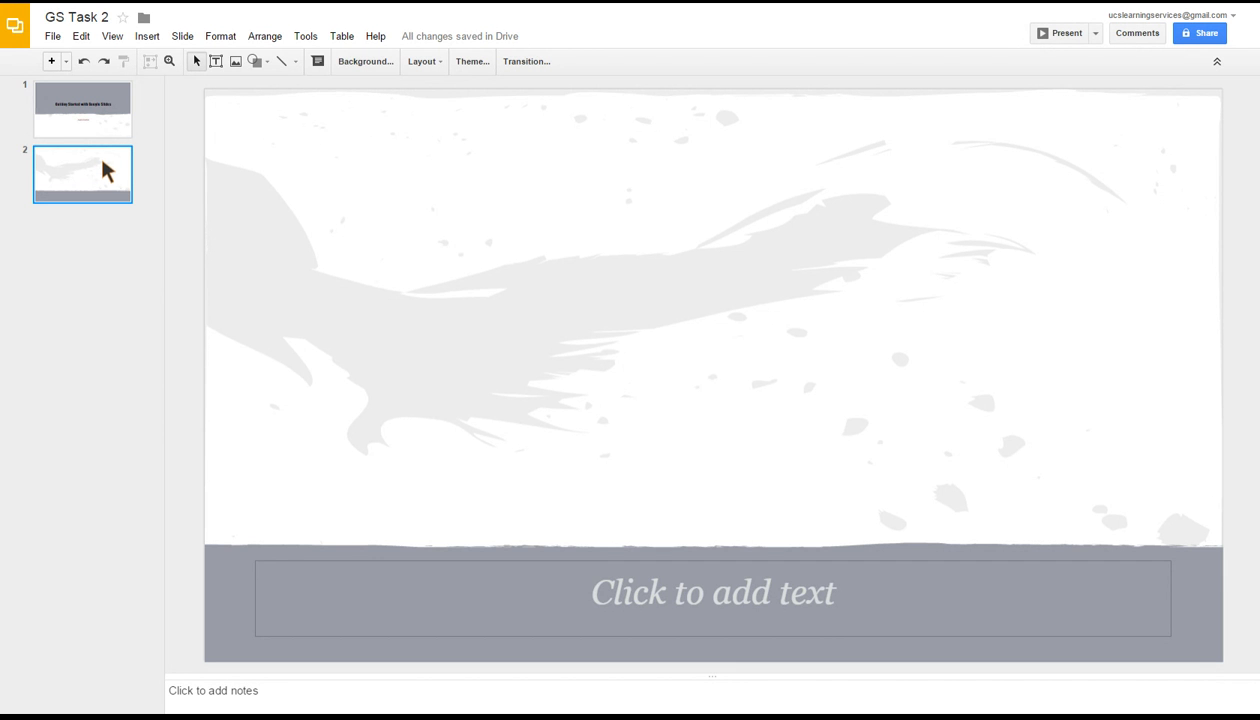
mouse_move(616, 608)
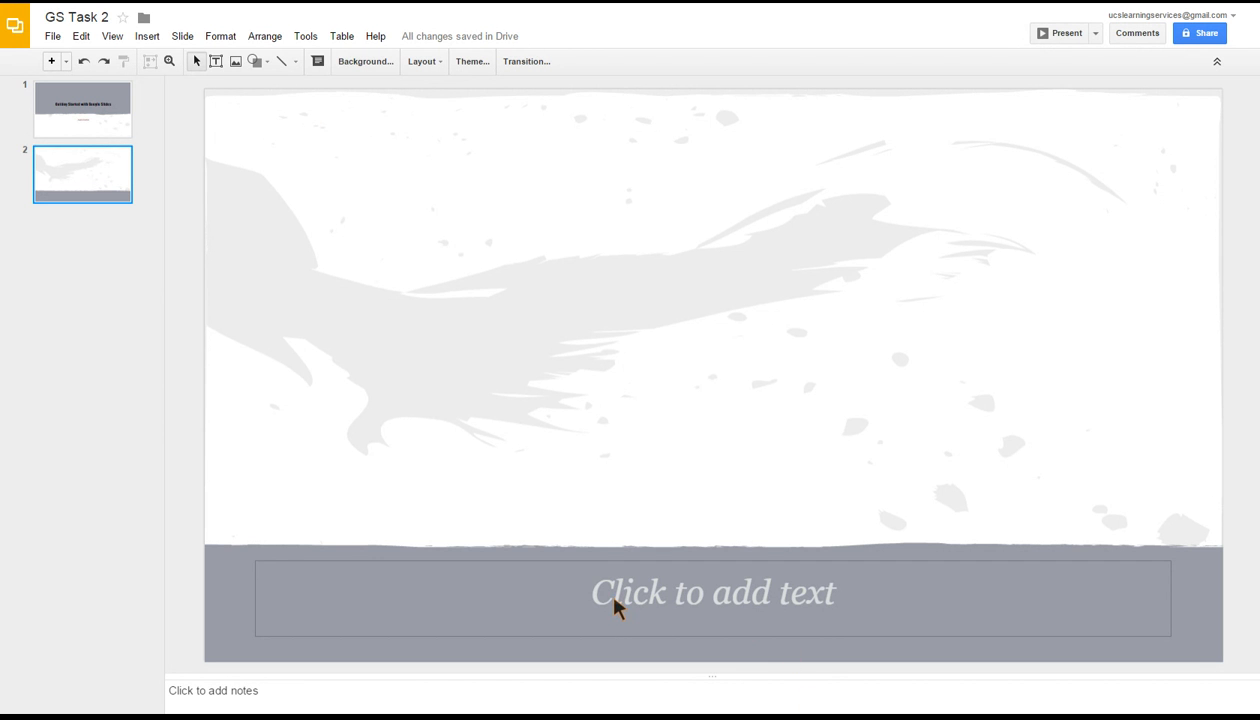
mouse_move(644, 602)
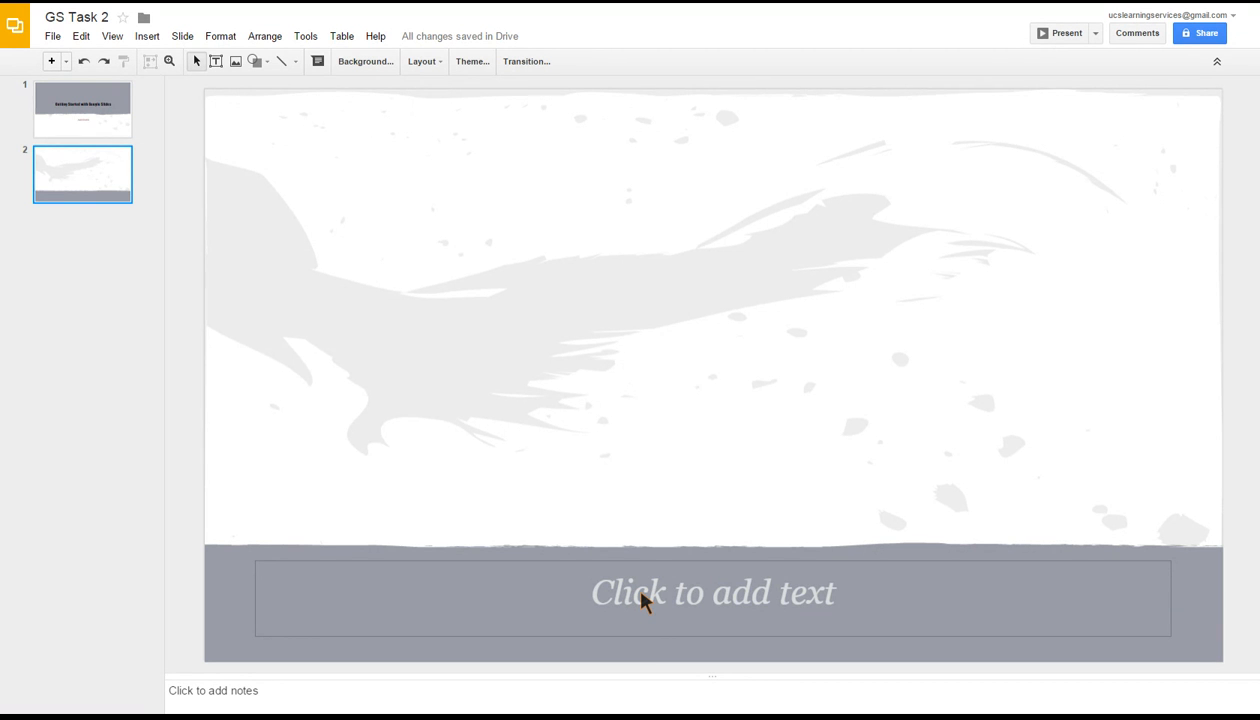
mouse_move(684, 608)
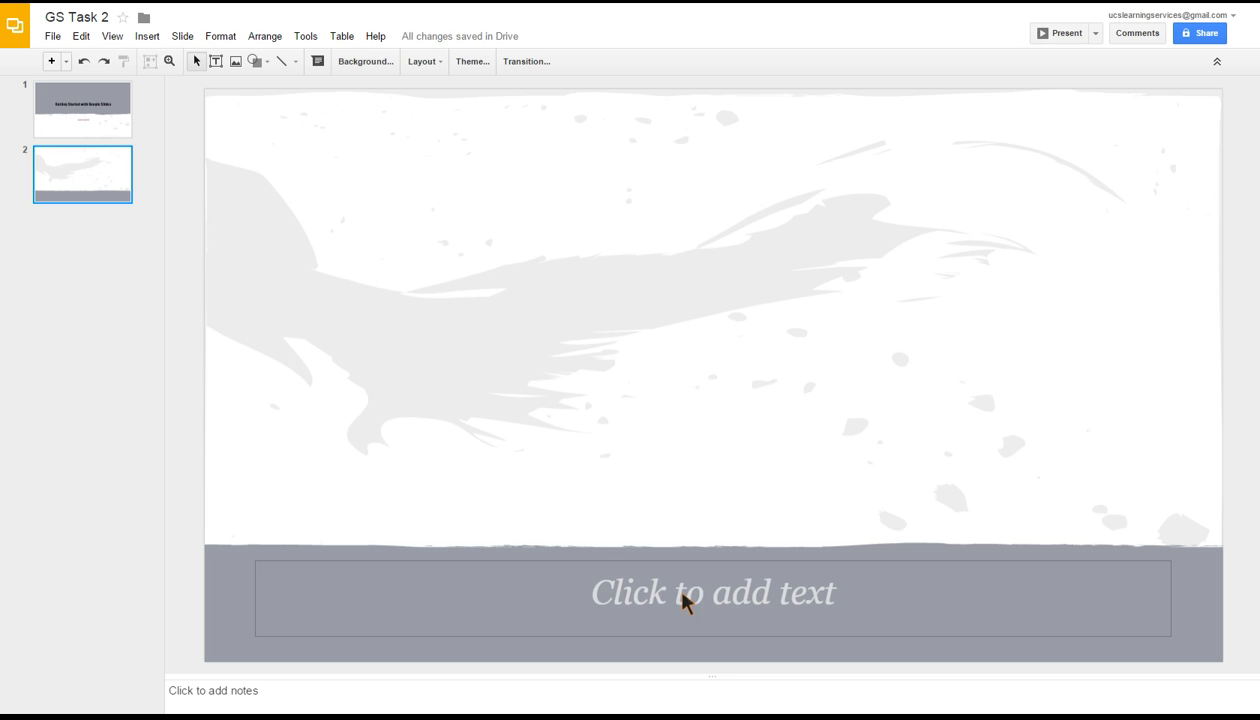
mouse_move(662, 454)
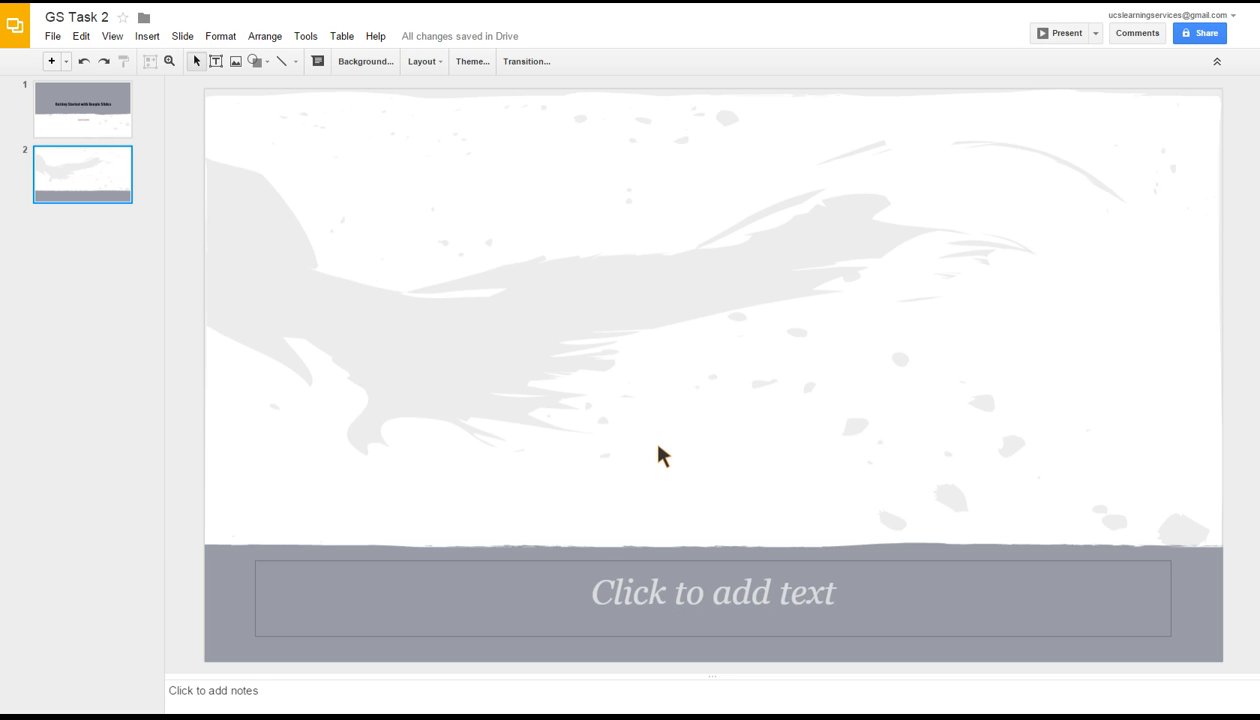
mouse_move(242, 170)
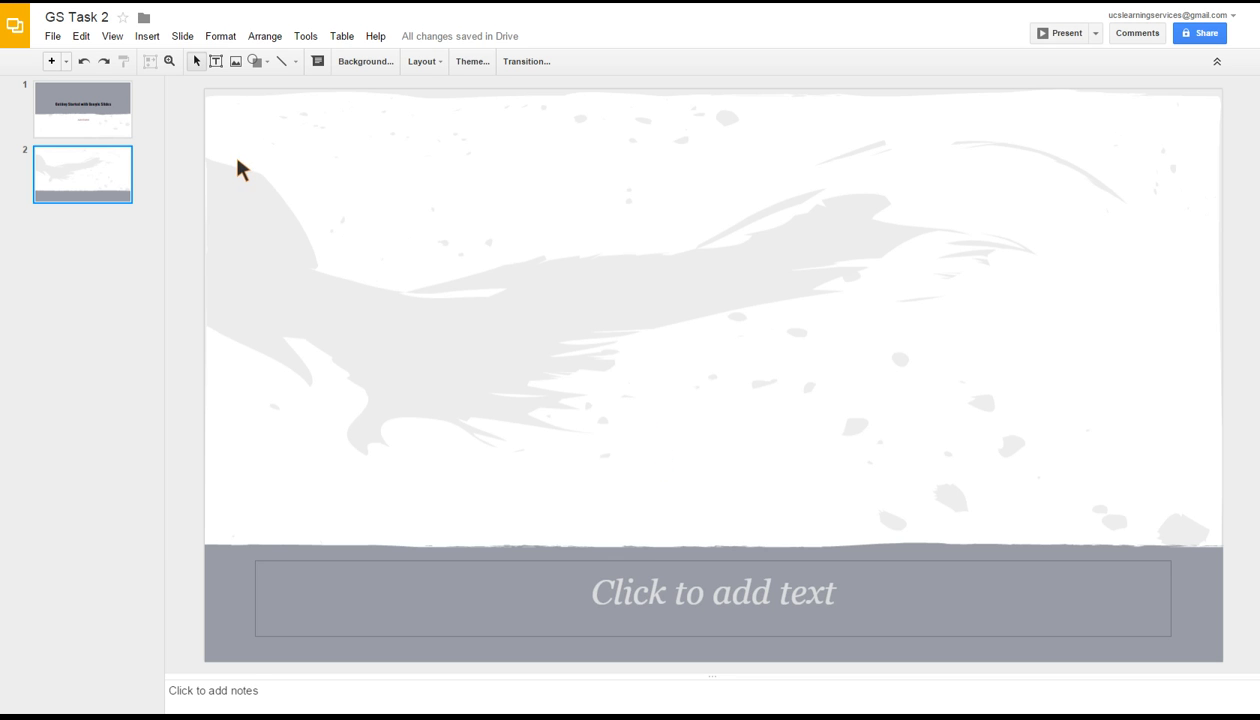
Start inserting a video onto the caption slide via Insert > Video
left_click(148, 36)
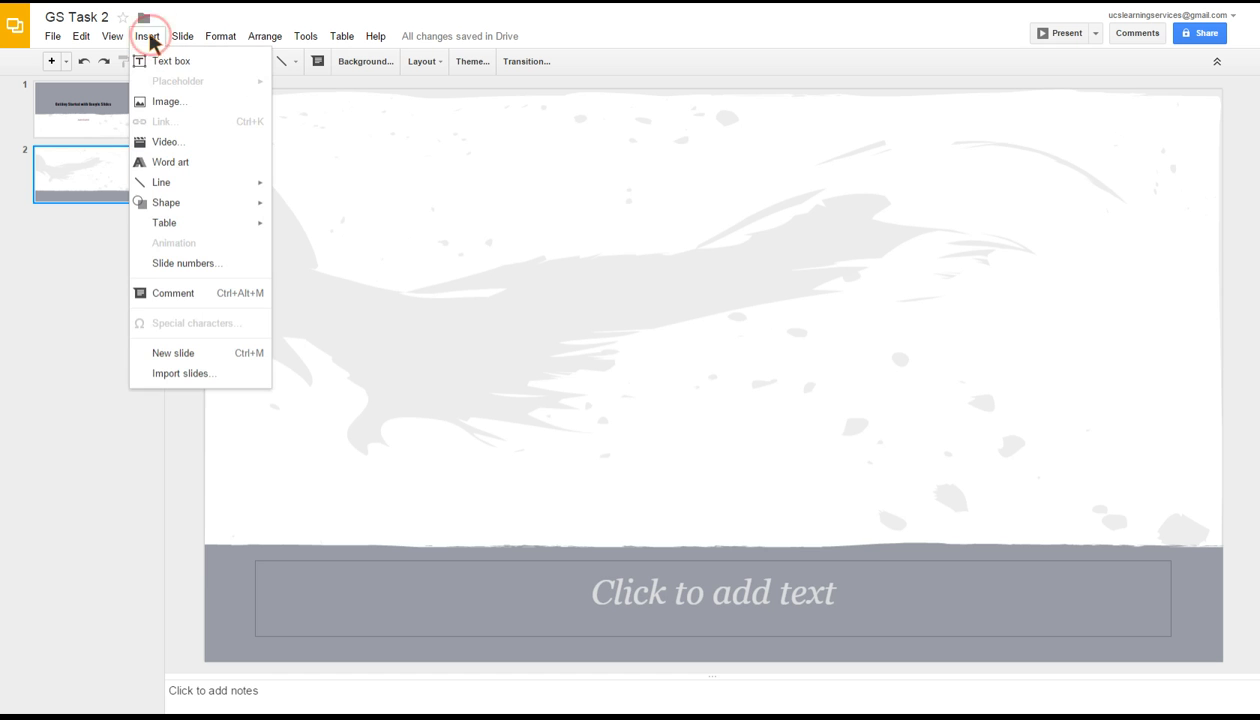
mouse_move(168, 140)
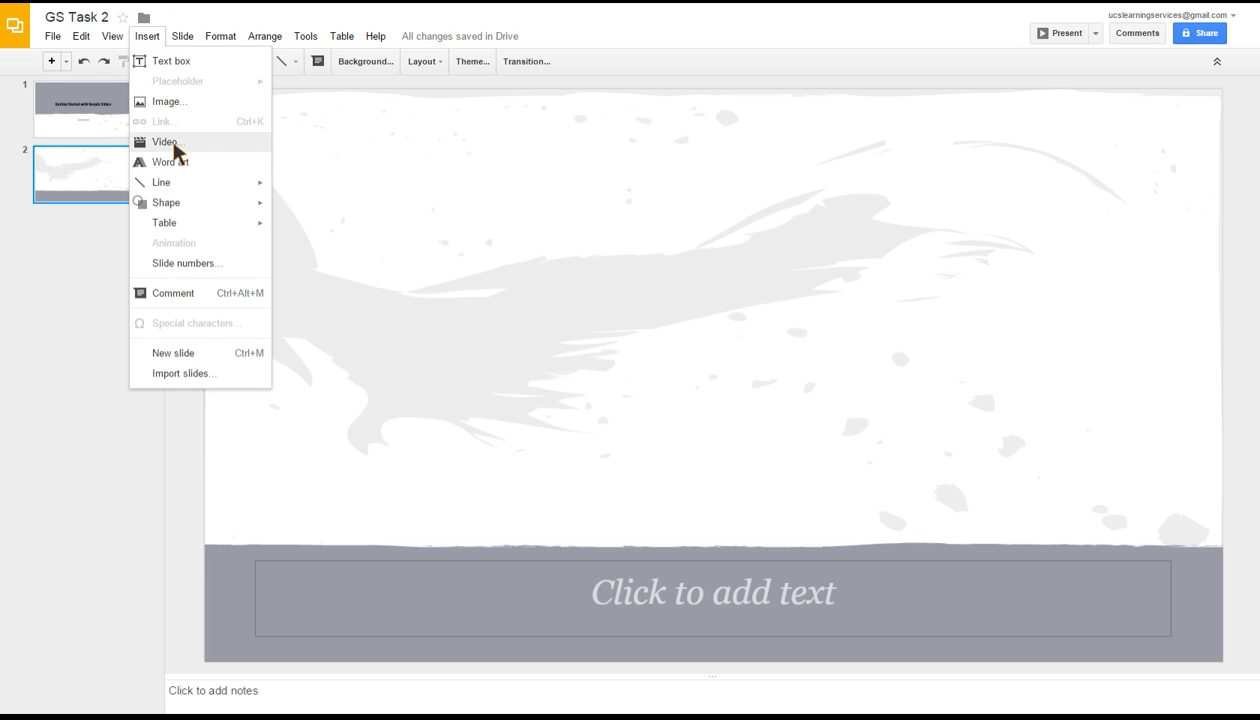
left_click(164, 140)
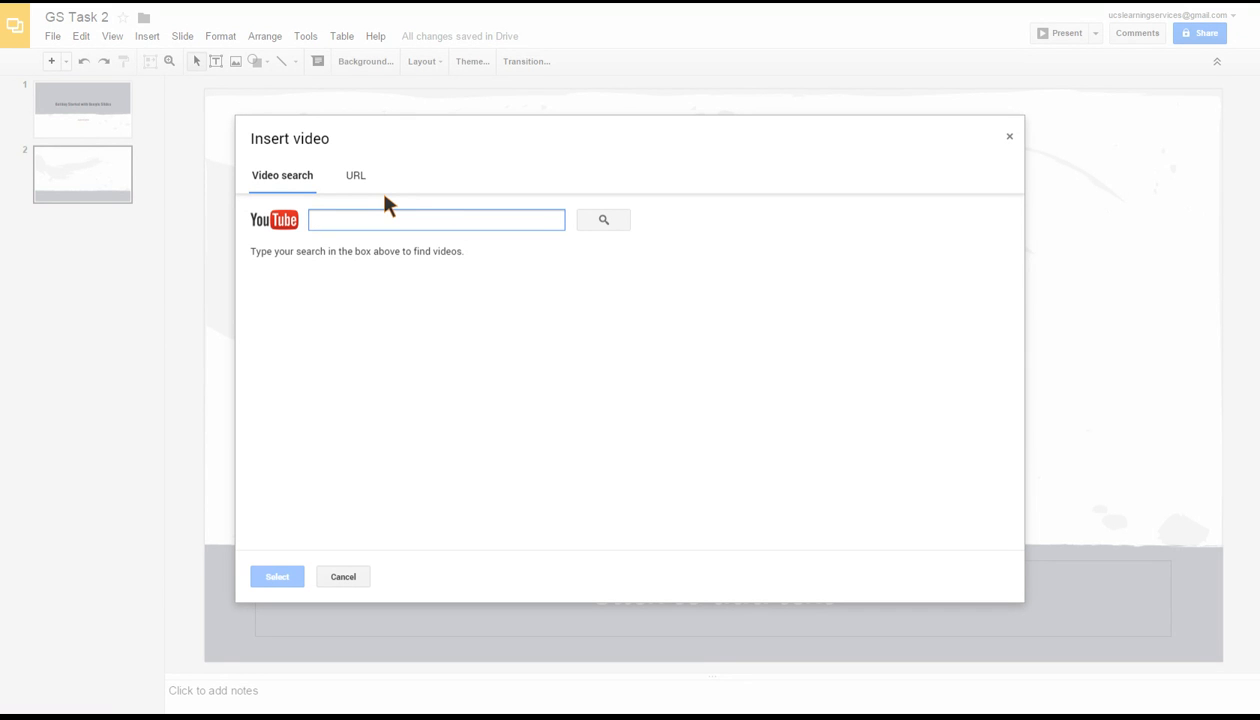
Search YouTube for 'google slides' in the Insert video window and browse the results
left_click(436, 218)
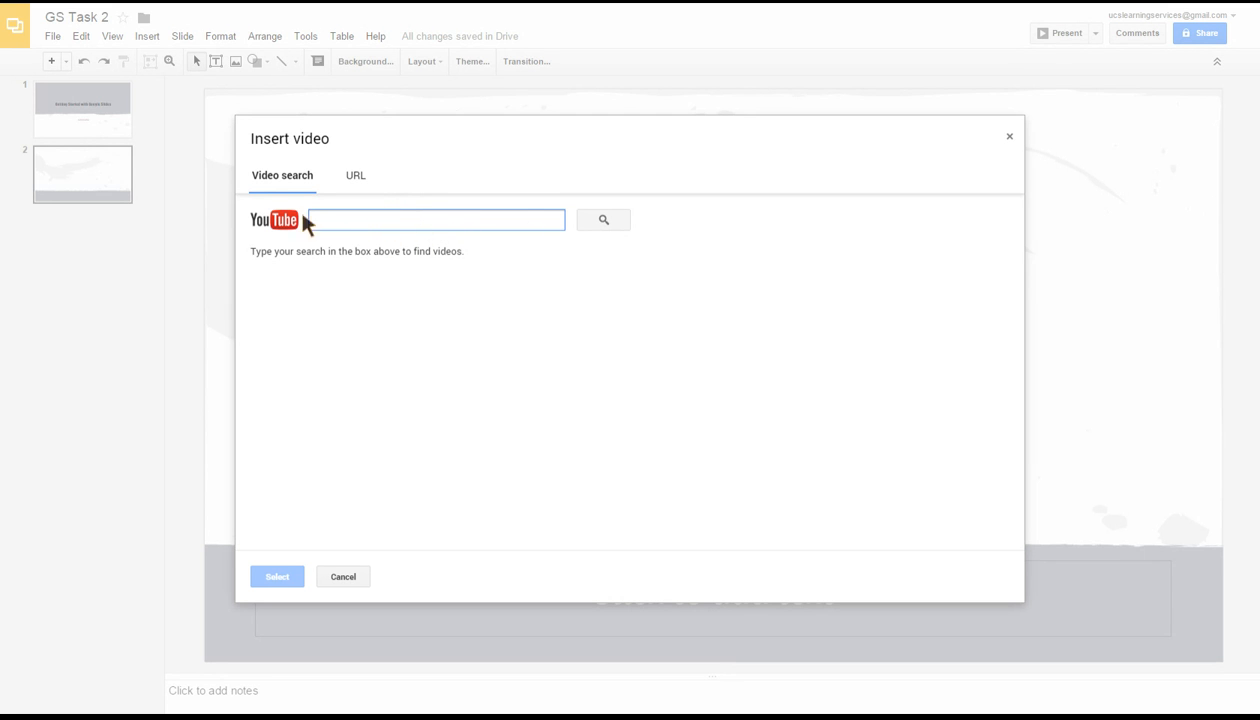
left_click(356, 176)
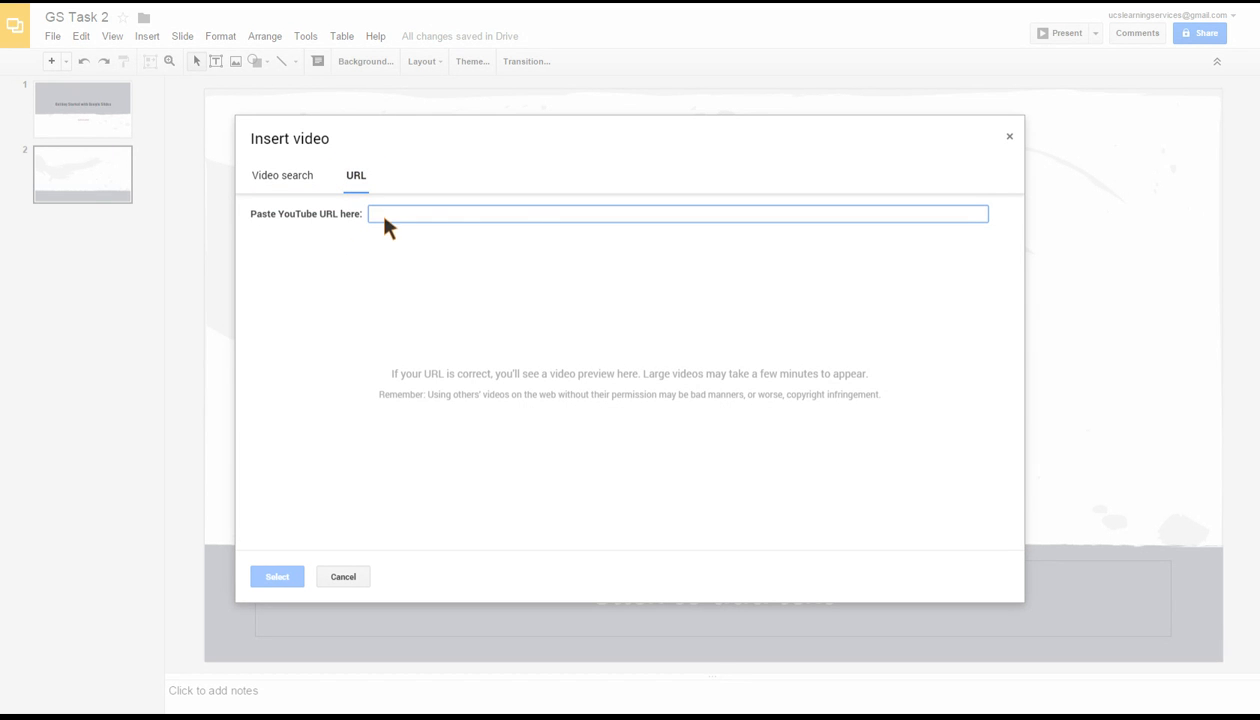
mouse_move(504, 220)
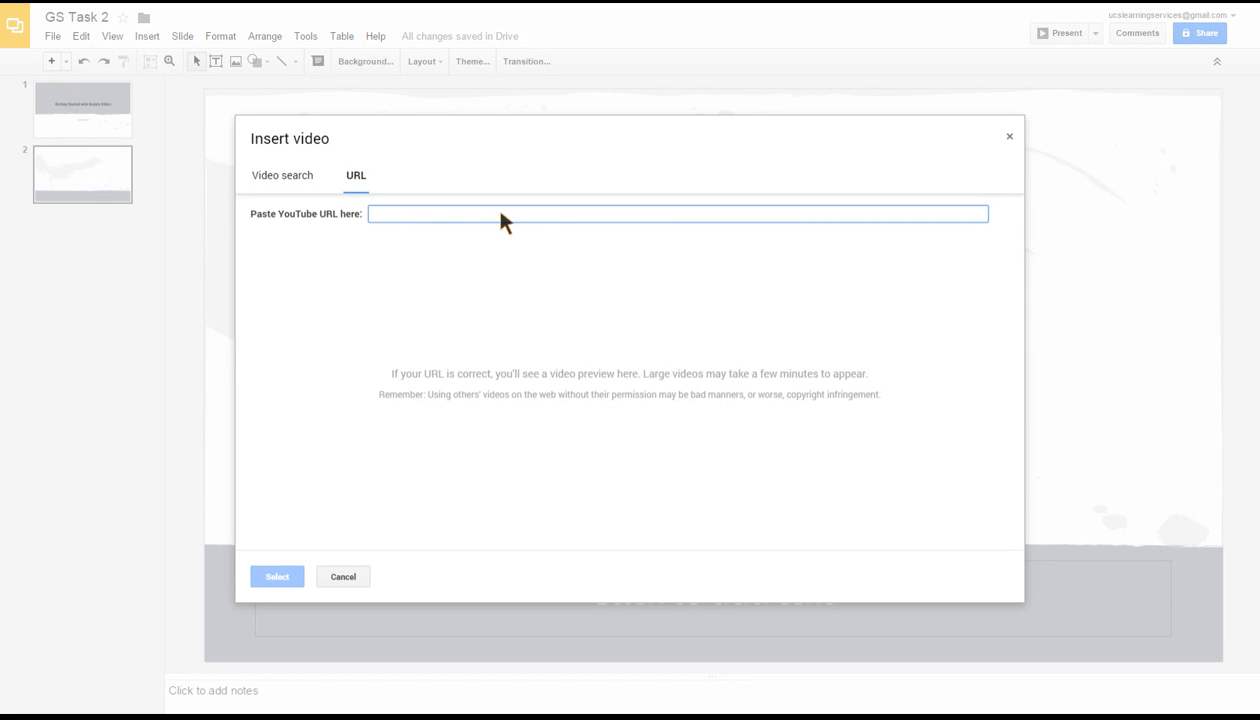
mouse_move(294, 210)
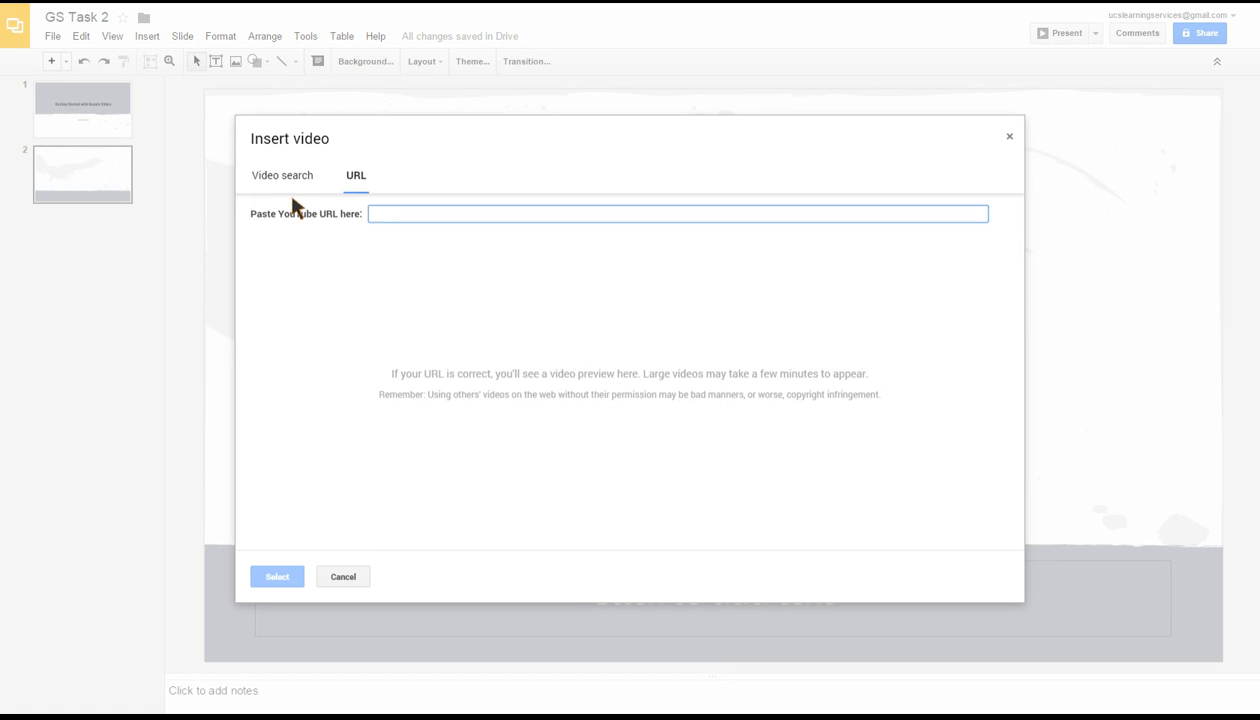
left_click(282, 176)
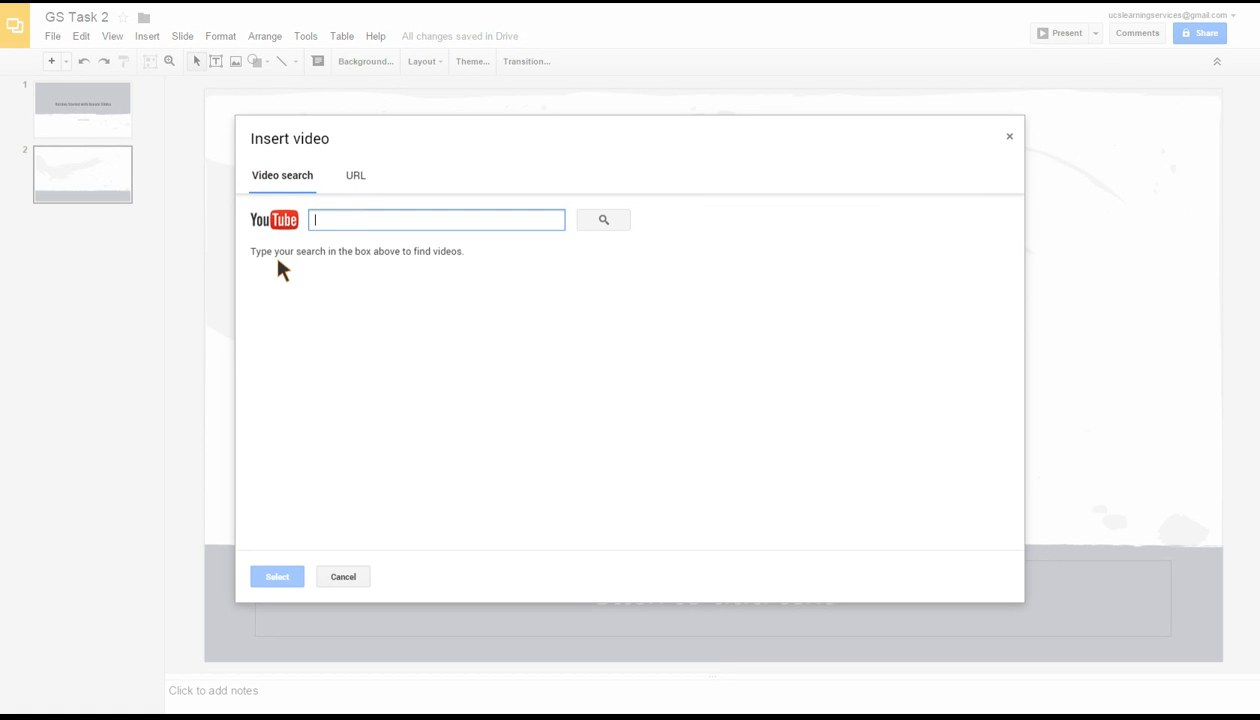
mouse_move(330, 240)
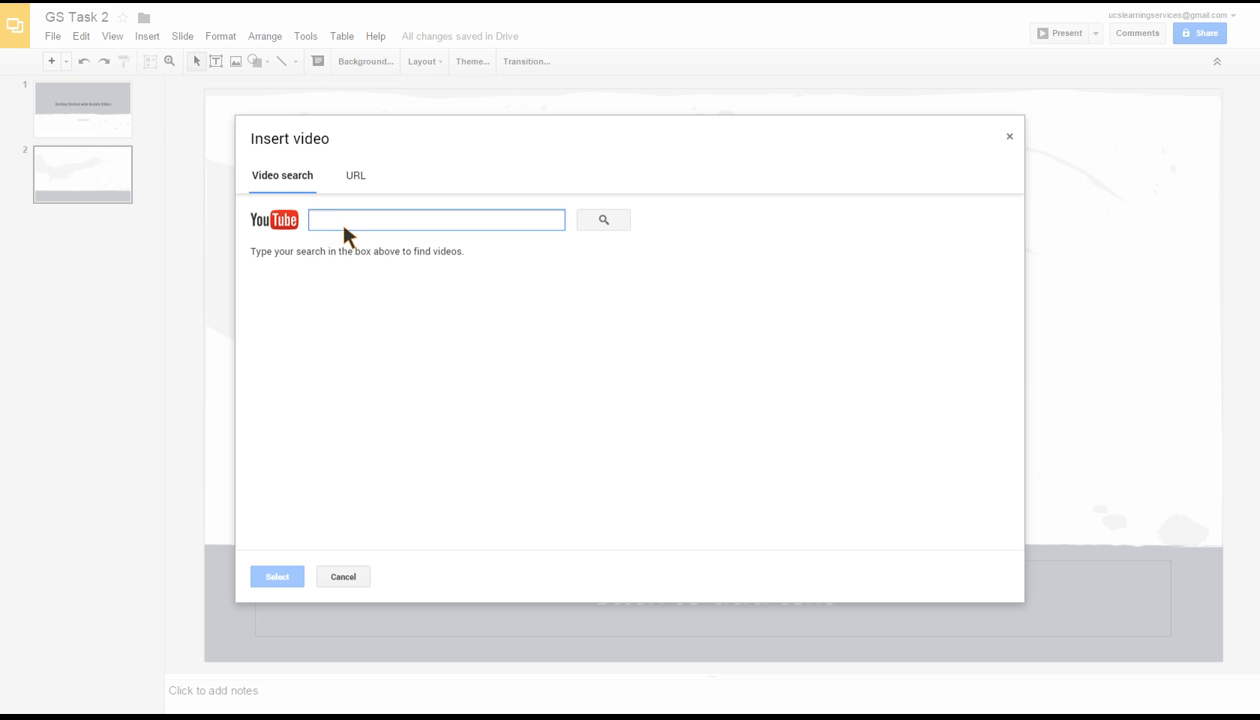
type("google slides")
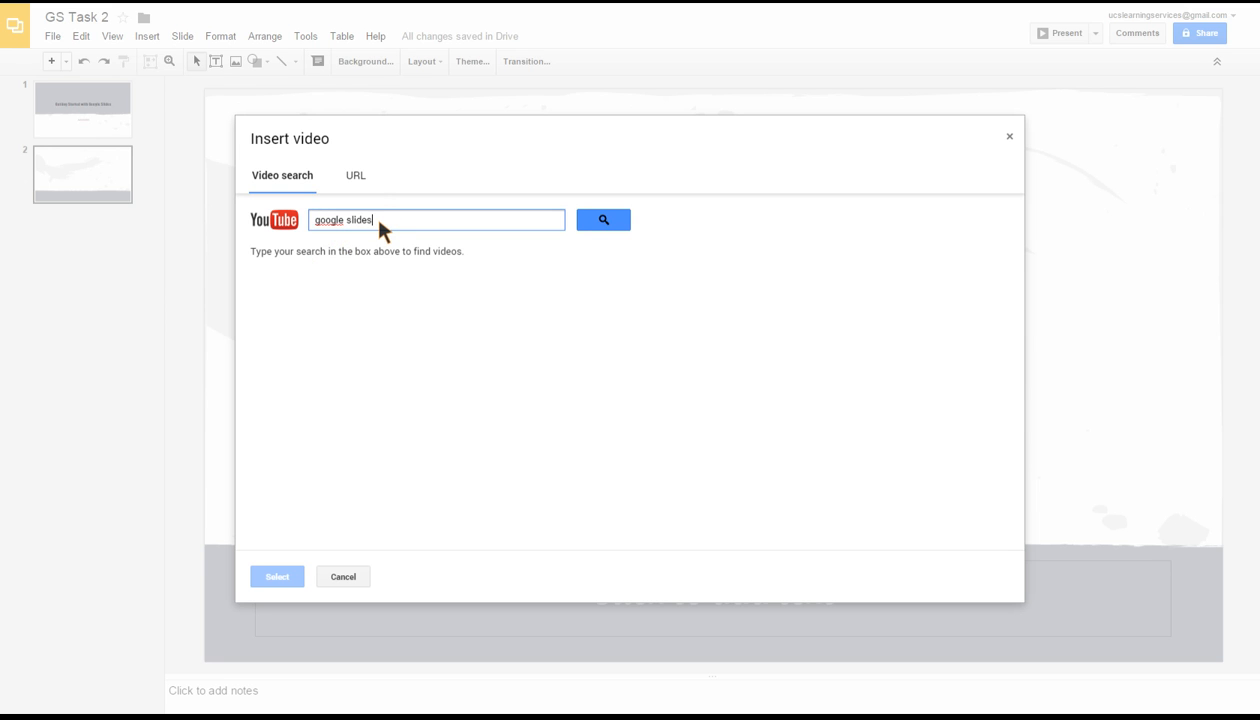
mouse_move(552, 244)
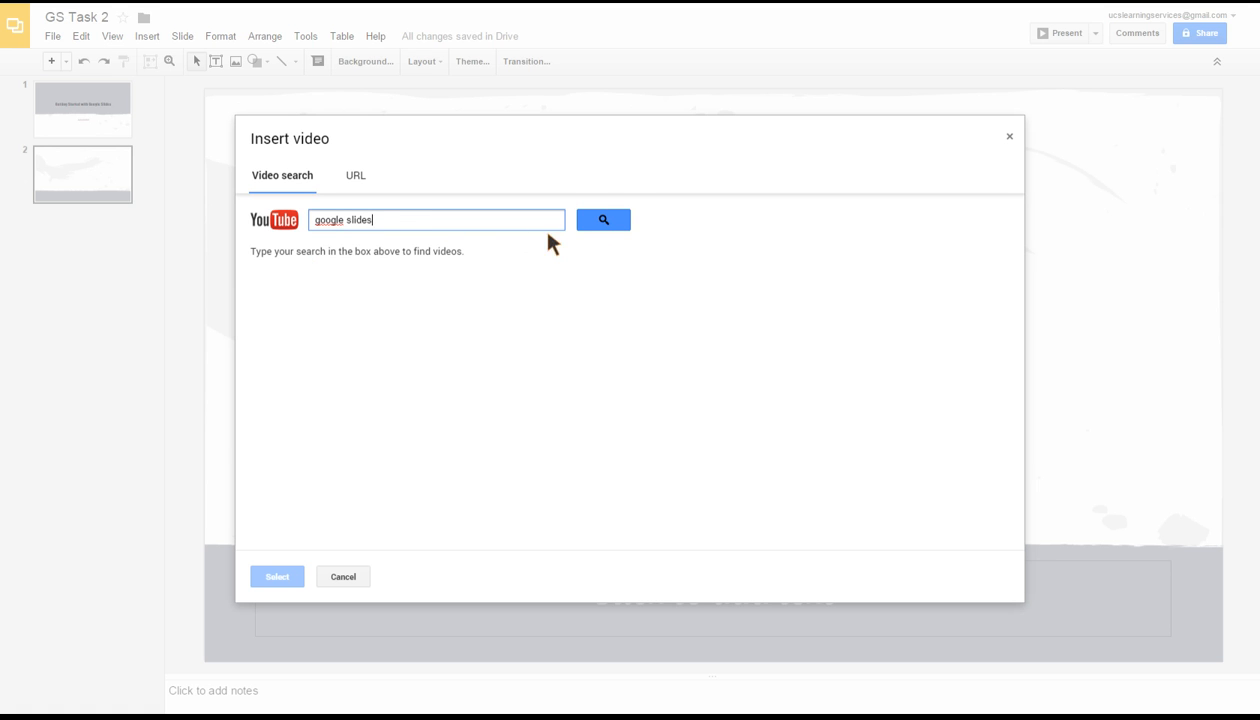
left_click(602, 220)
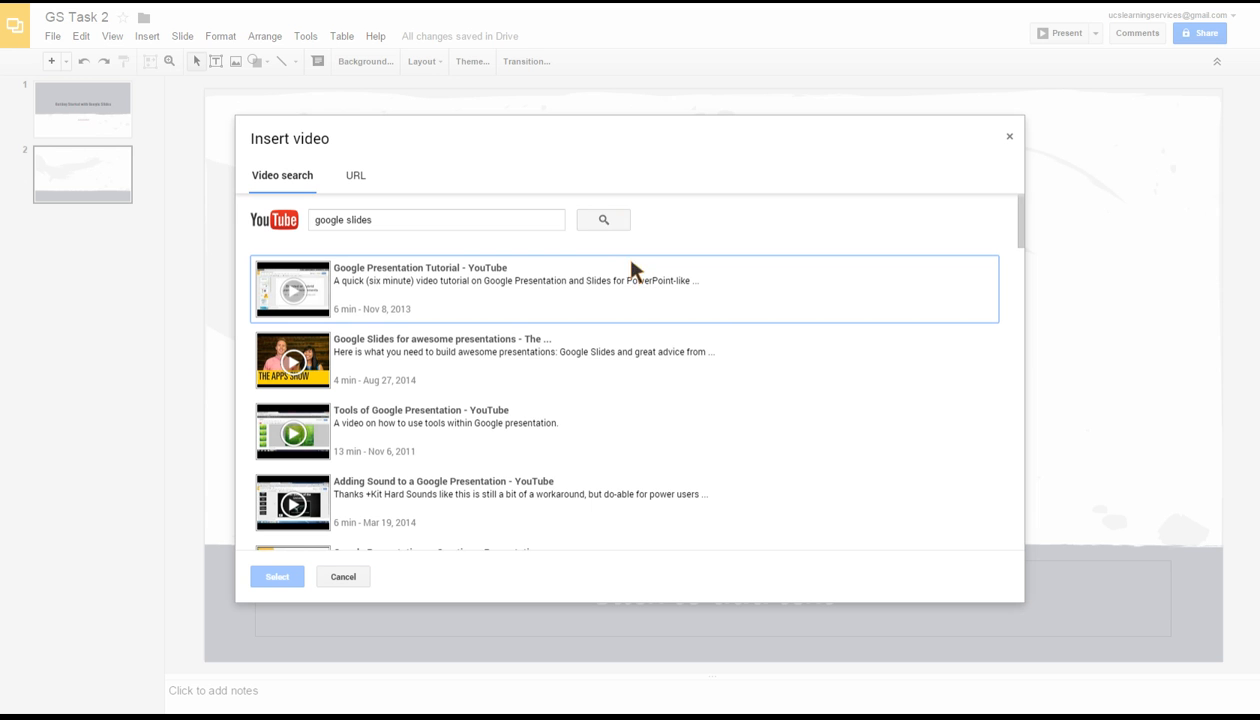
mouse_move(988, 222)
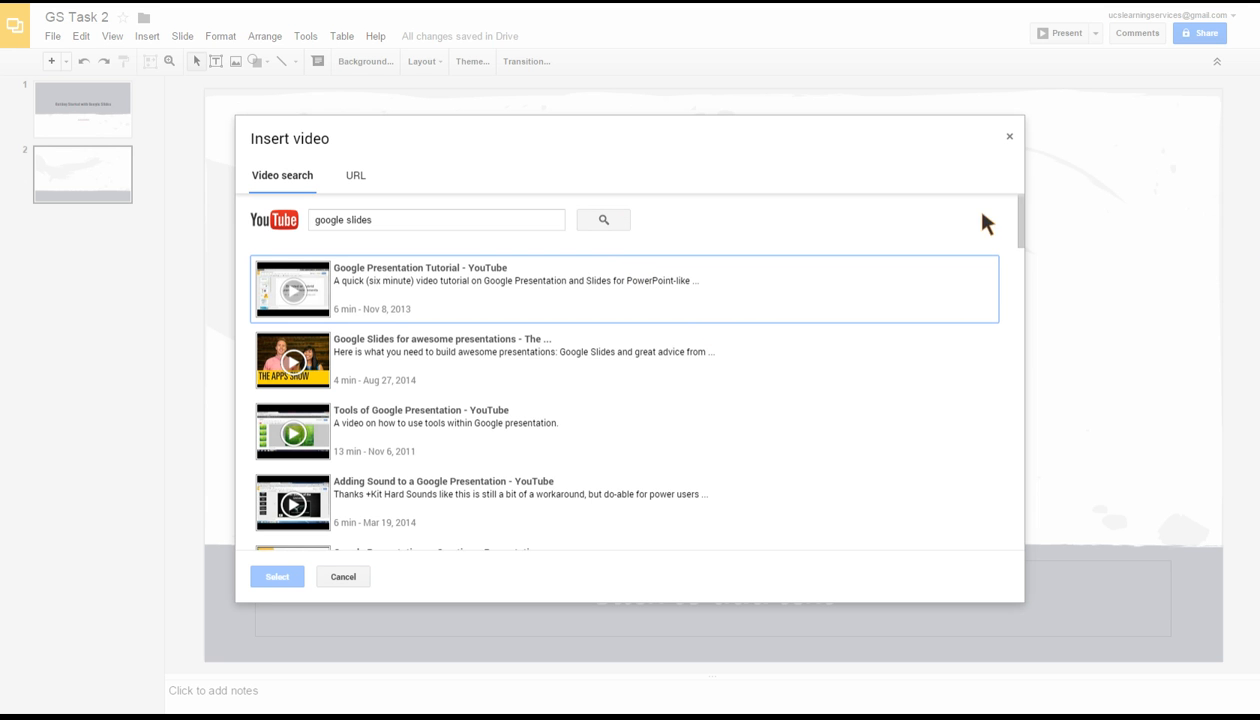
scroll("down", 3)
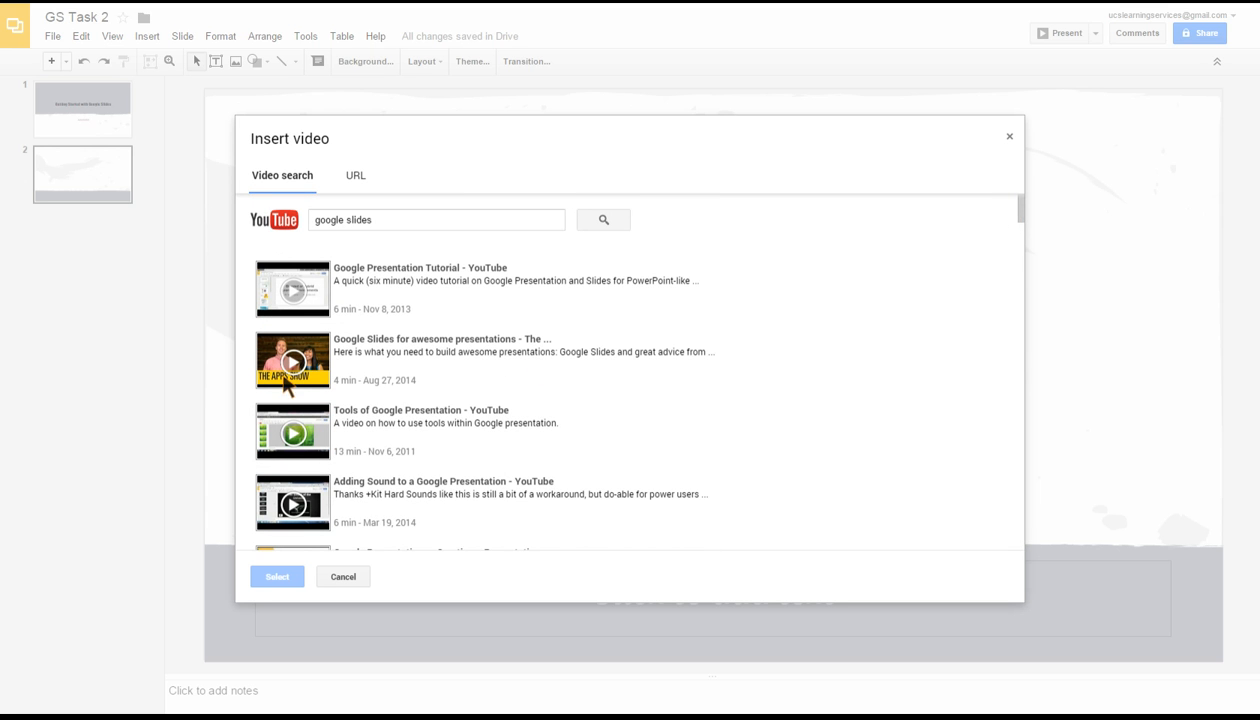
mouse_move(416, 374)
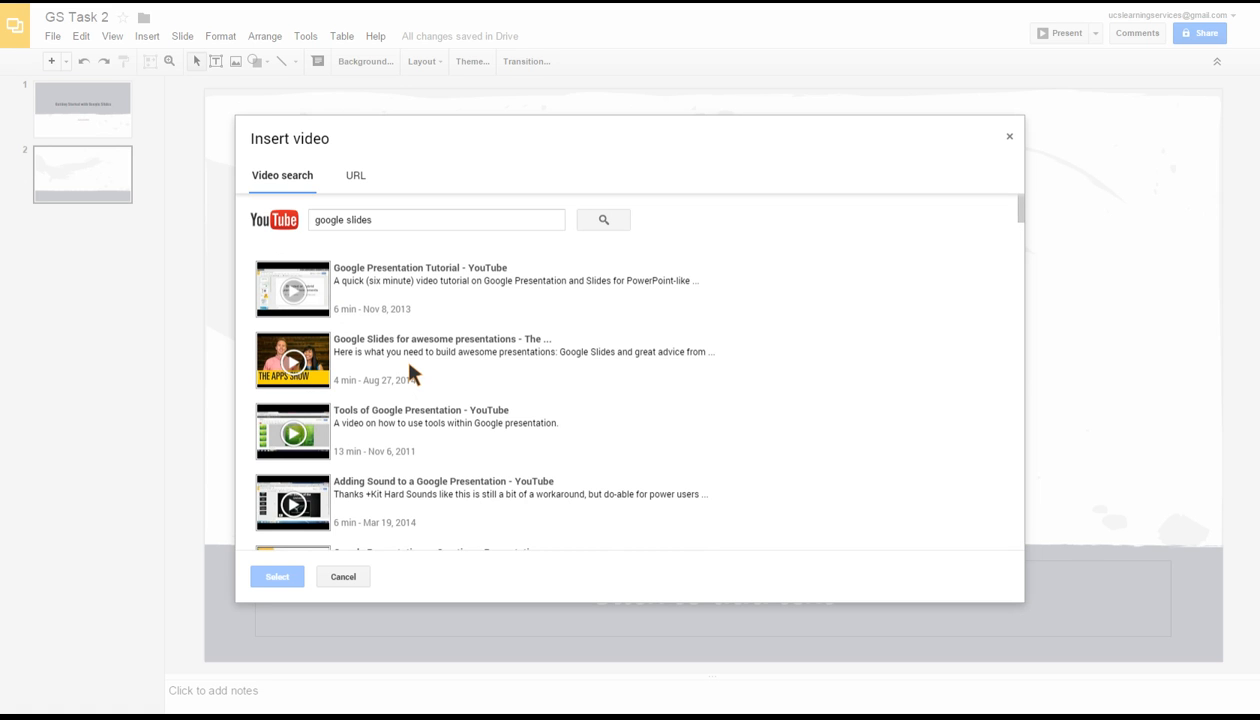
mouse_move(416, 374)
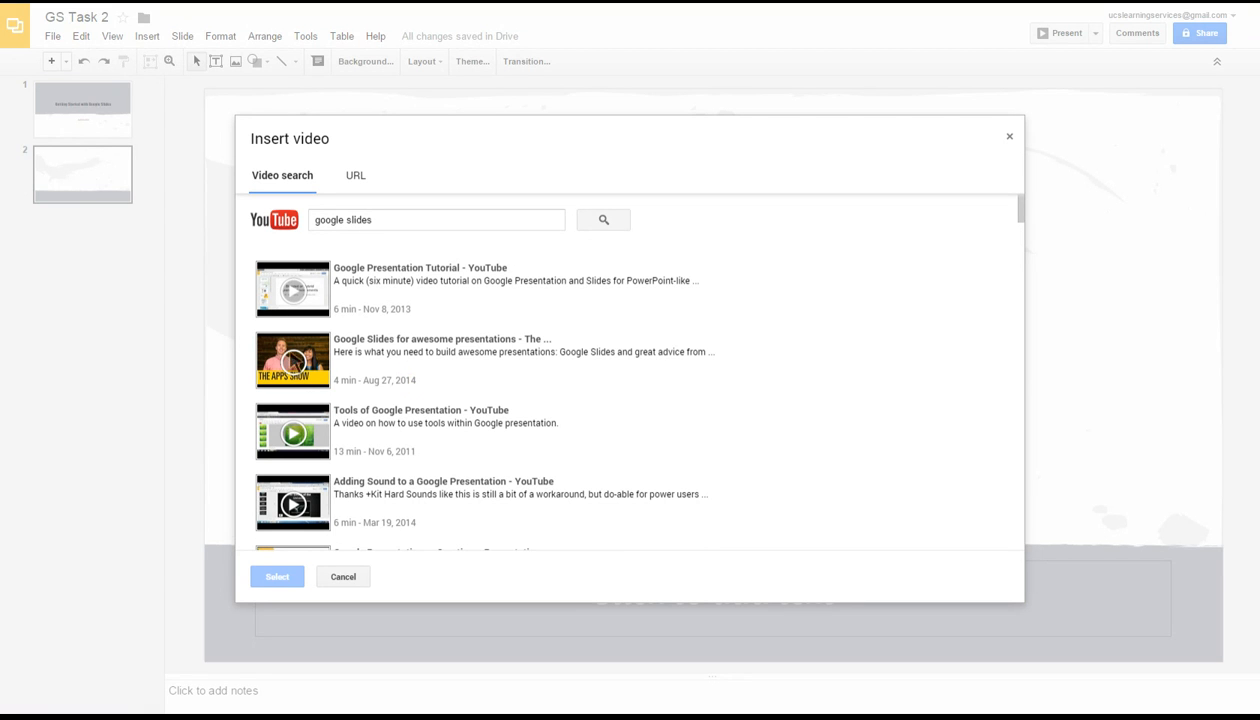
mouse_move(292, 360)
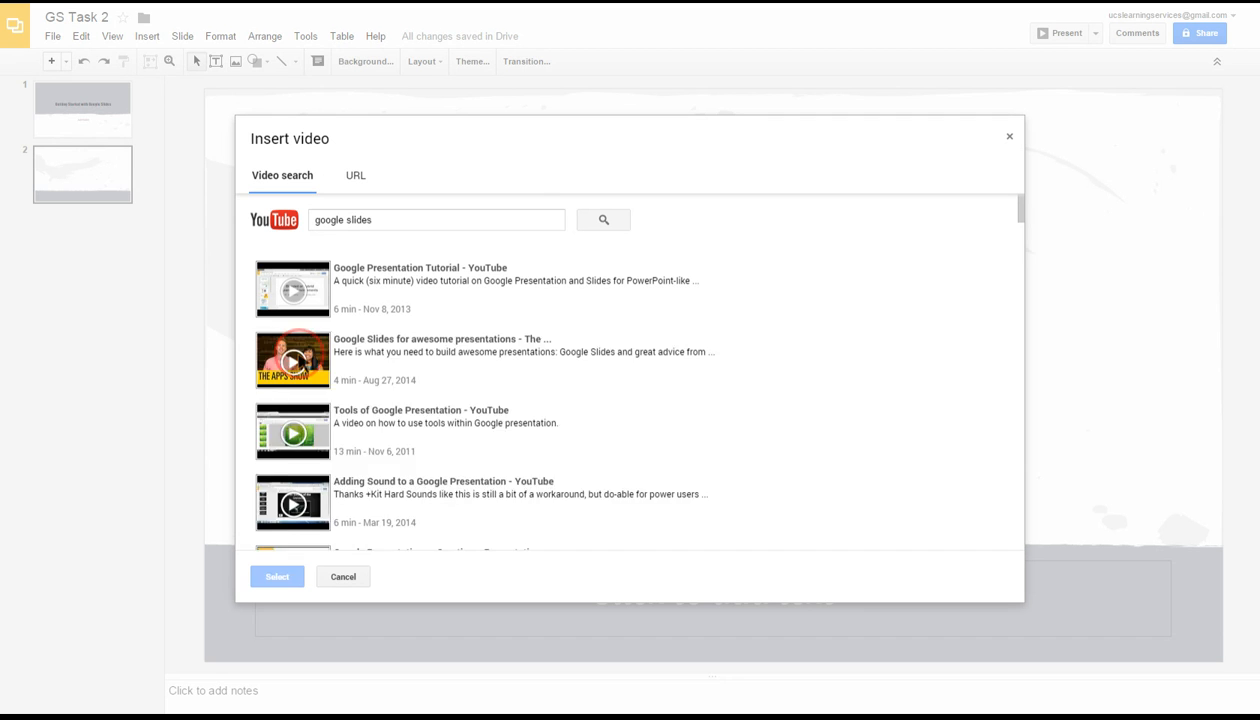
Preview and insert the 'Google Slides for awesome presentations' Apps Show video onto the slide
left_click(292, 360)
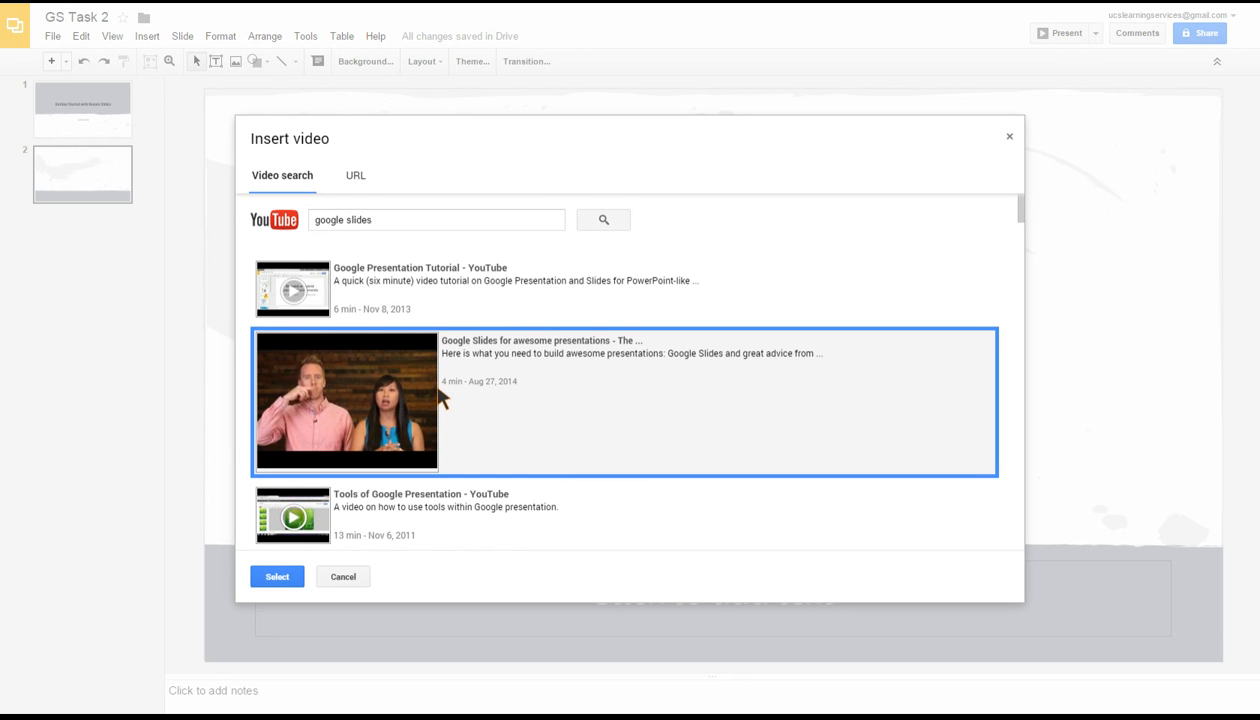
left_click(346, 400)
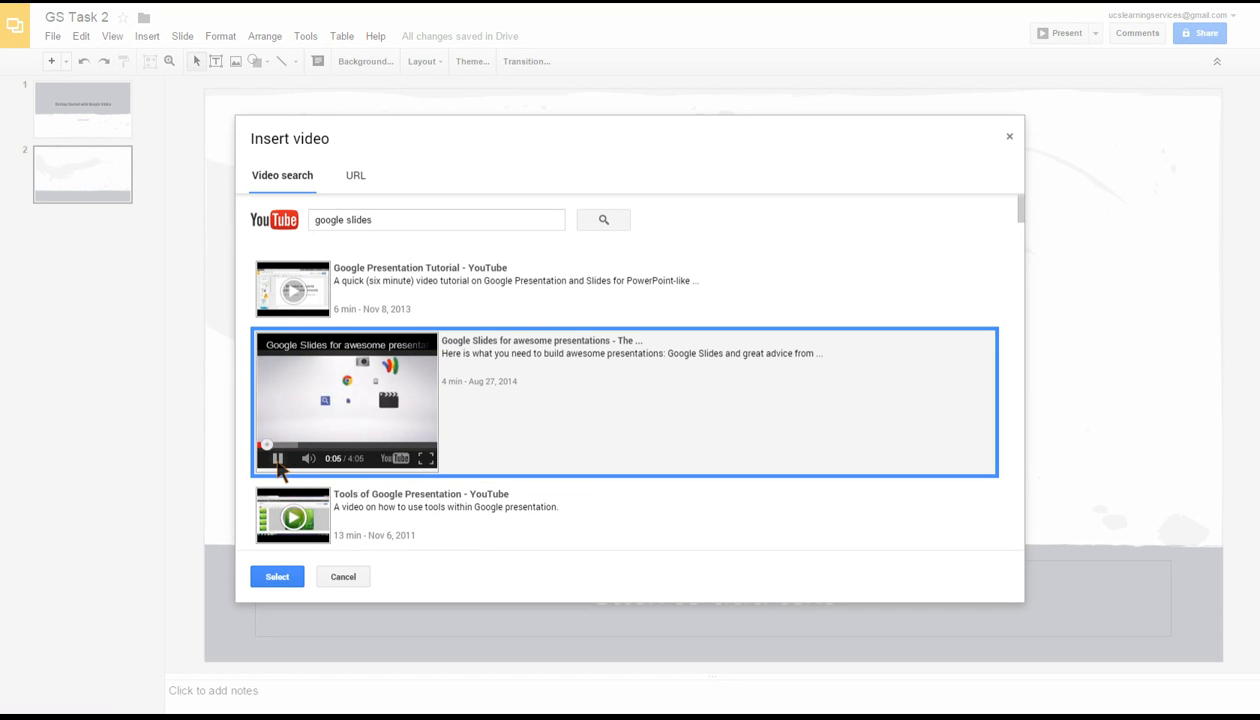
left_click(278, 458)
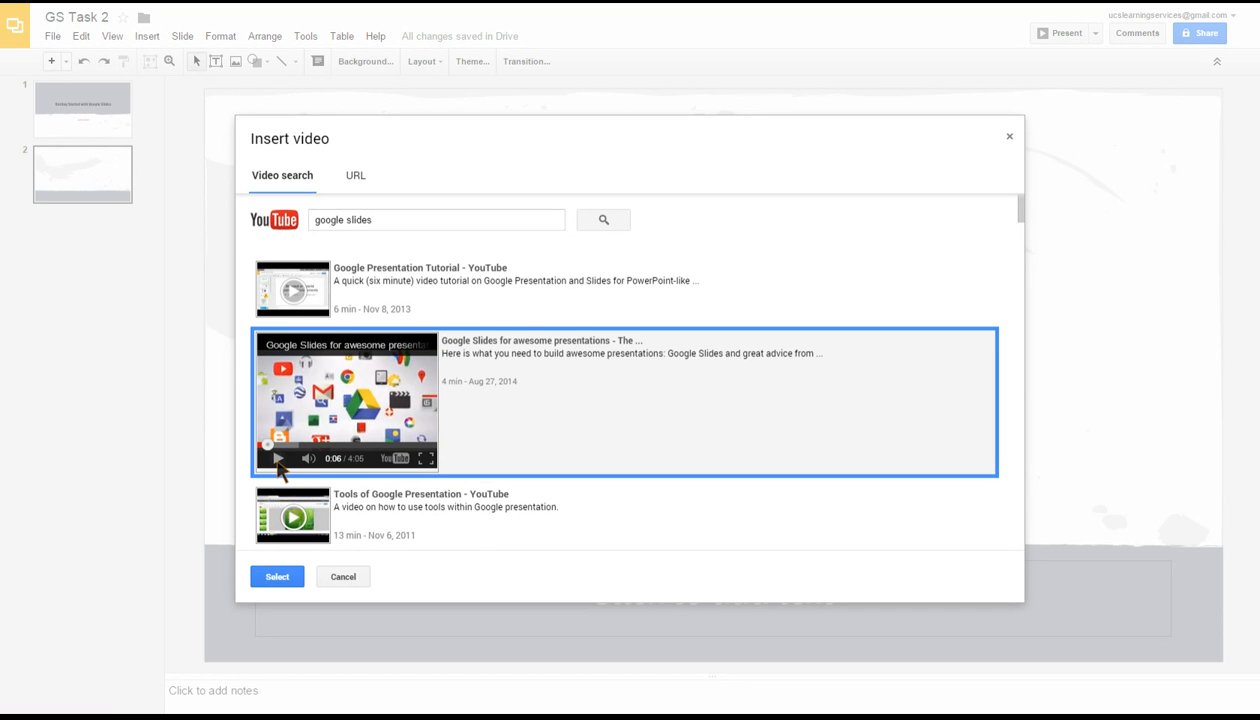
mouse_move(420, 536)
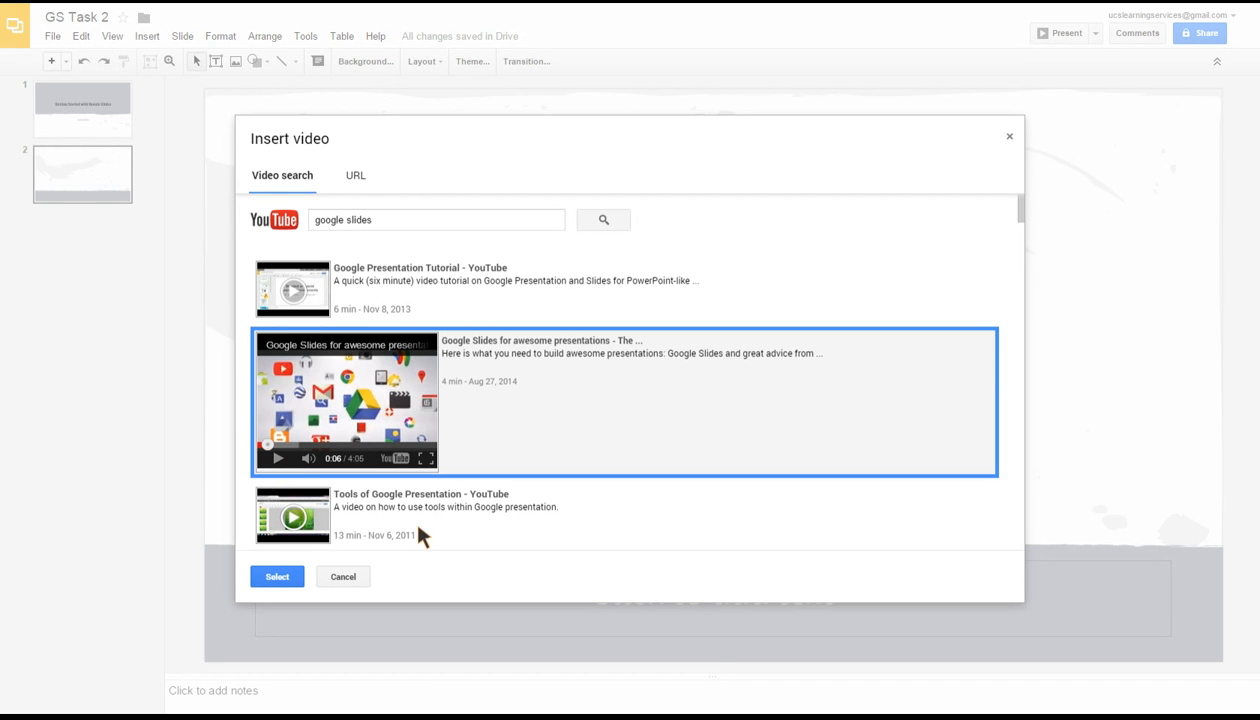
mouse_move(268, 524)
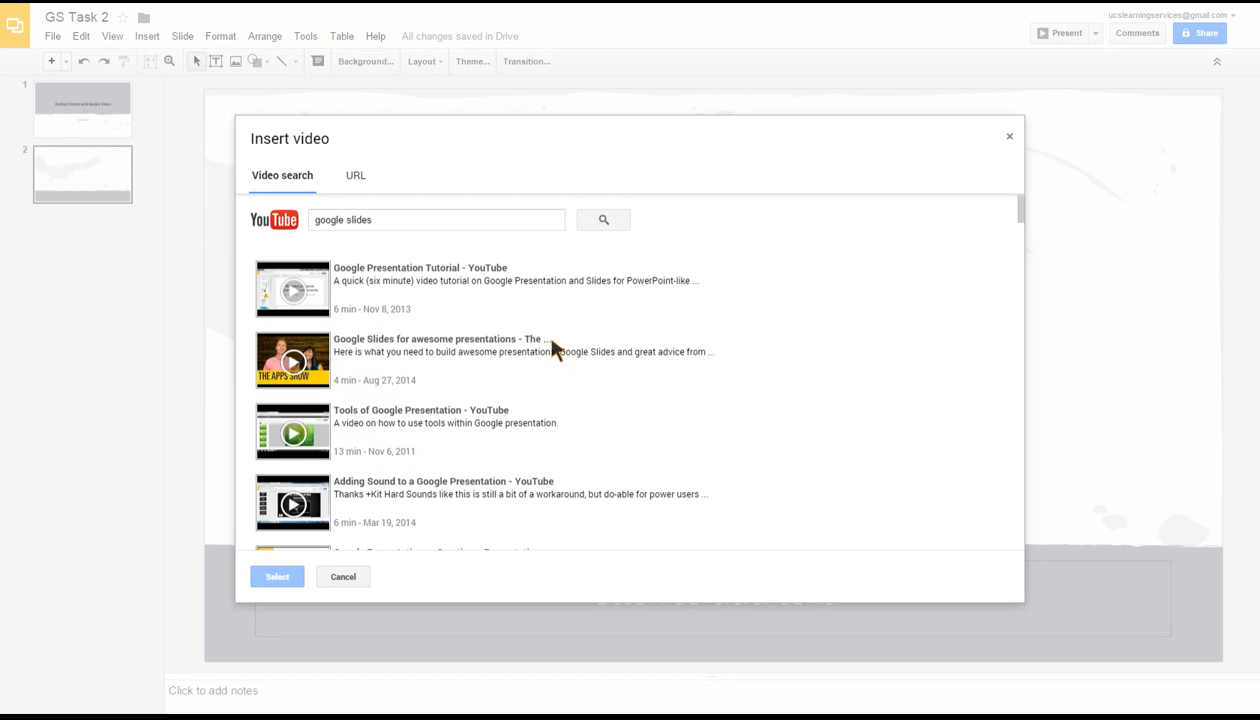
mouse_move(444, 348)
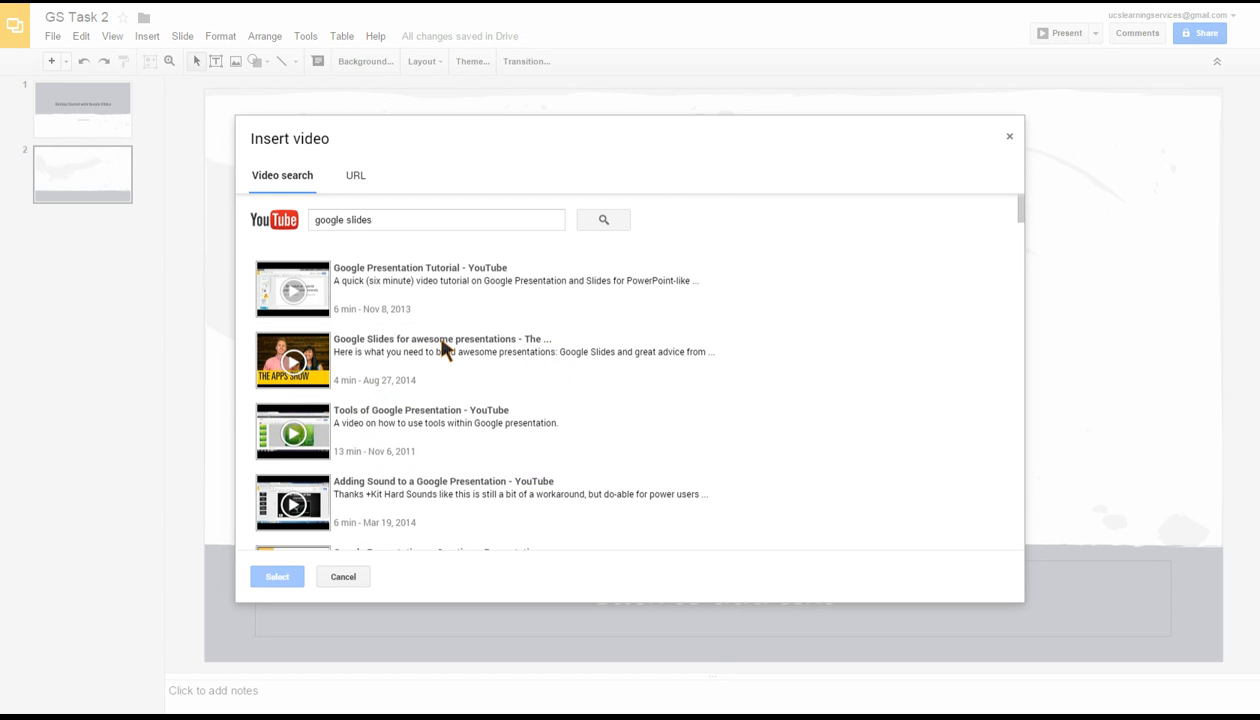
left_click(440, 360)
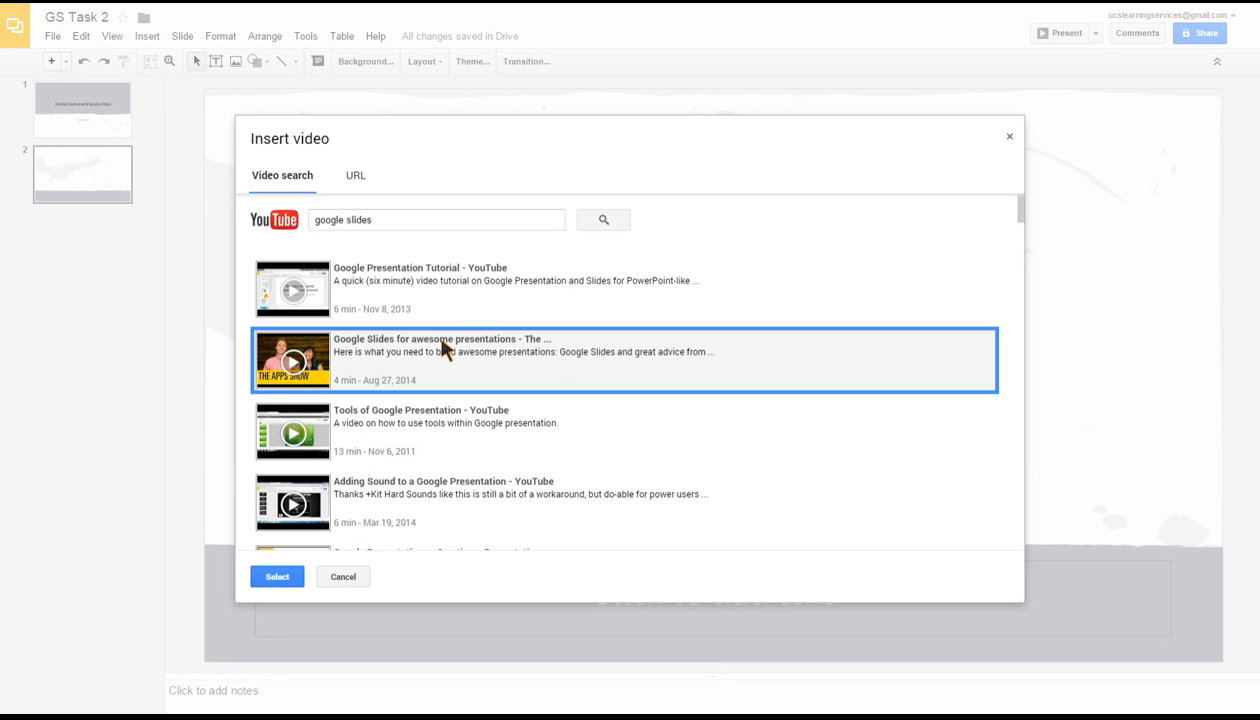
mouse_move(376, 548)
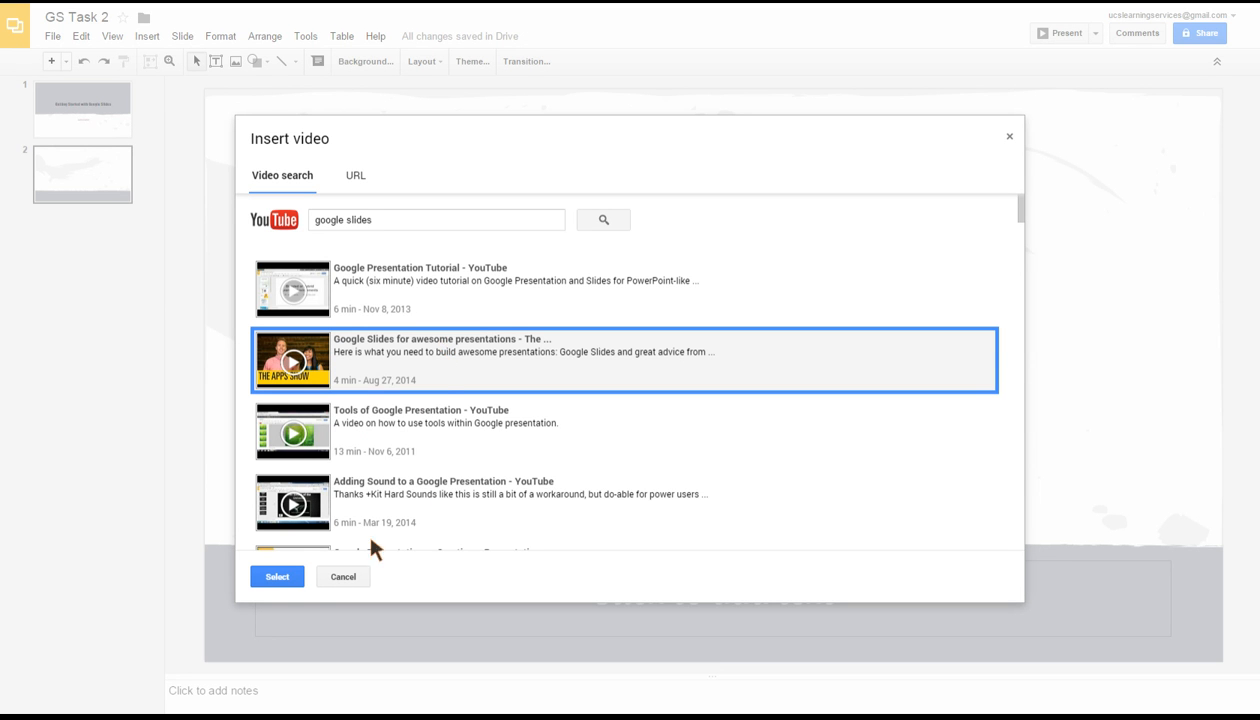
left_click(342, 576)
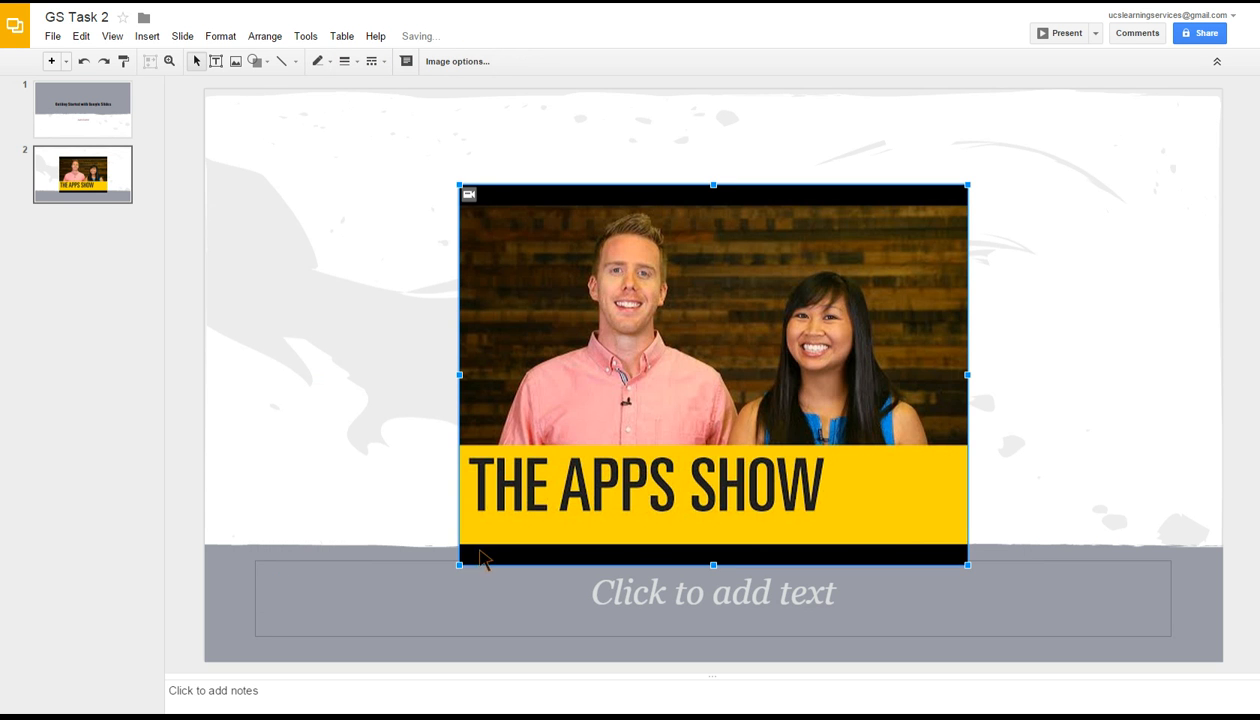
mouse_move(724, 360)
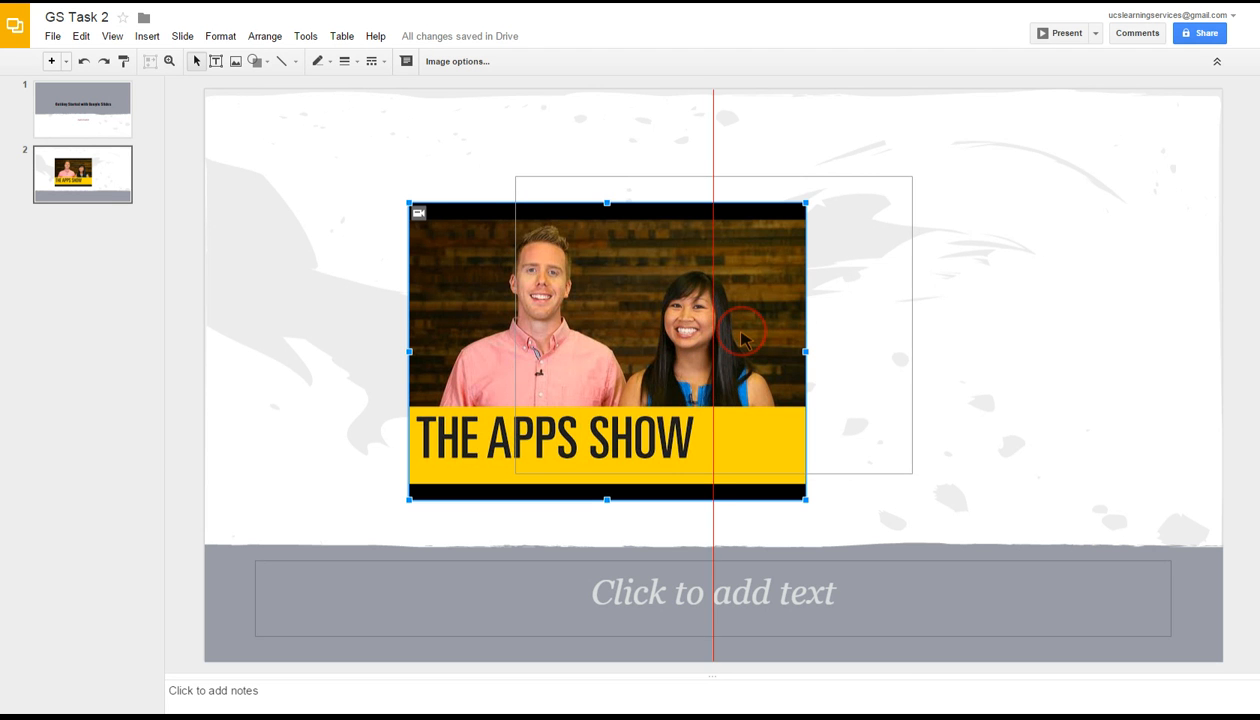
Drag the embedded video higher so it sits centred on the slide's red guide
left_click_drag(608, 350, 712, 328)
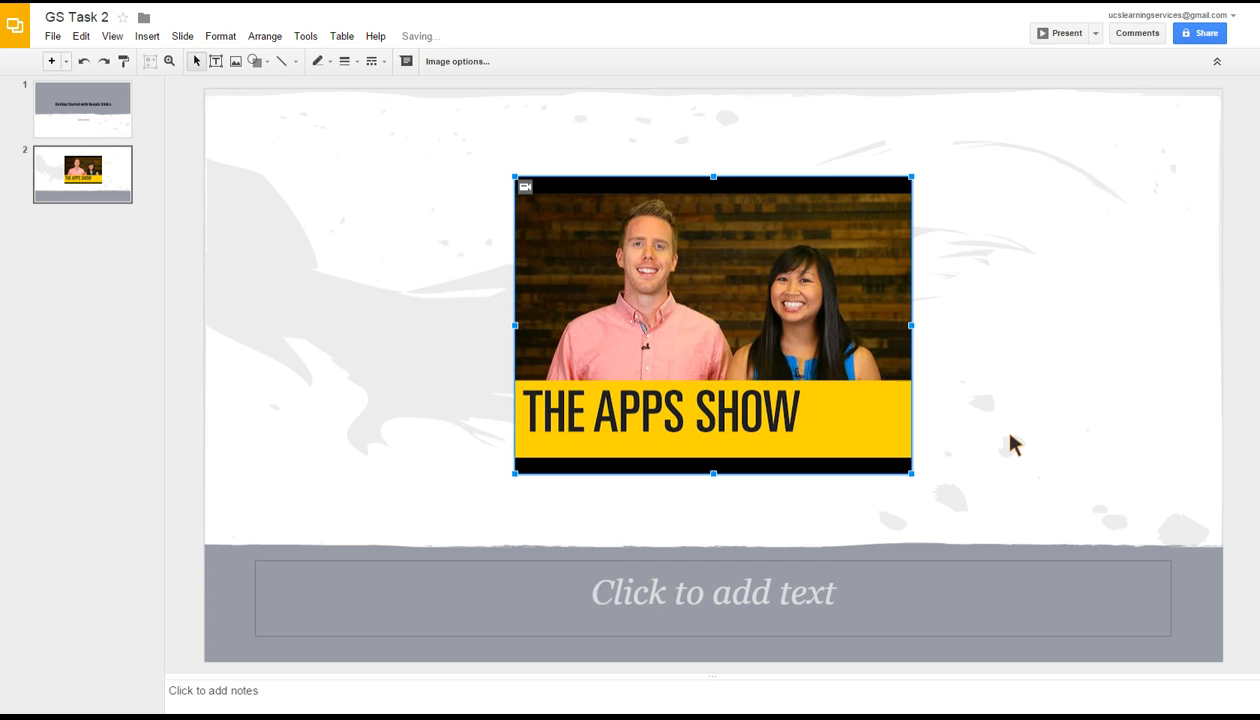
Fill the caption placeholder below the video with 'Video Clip from Google'
left_click(712, 592)
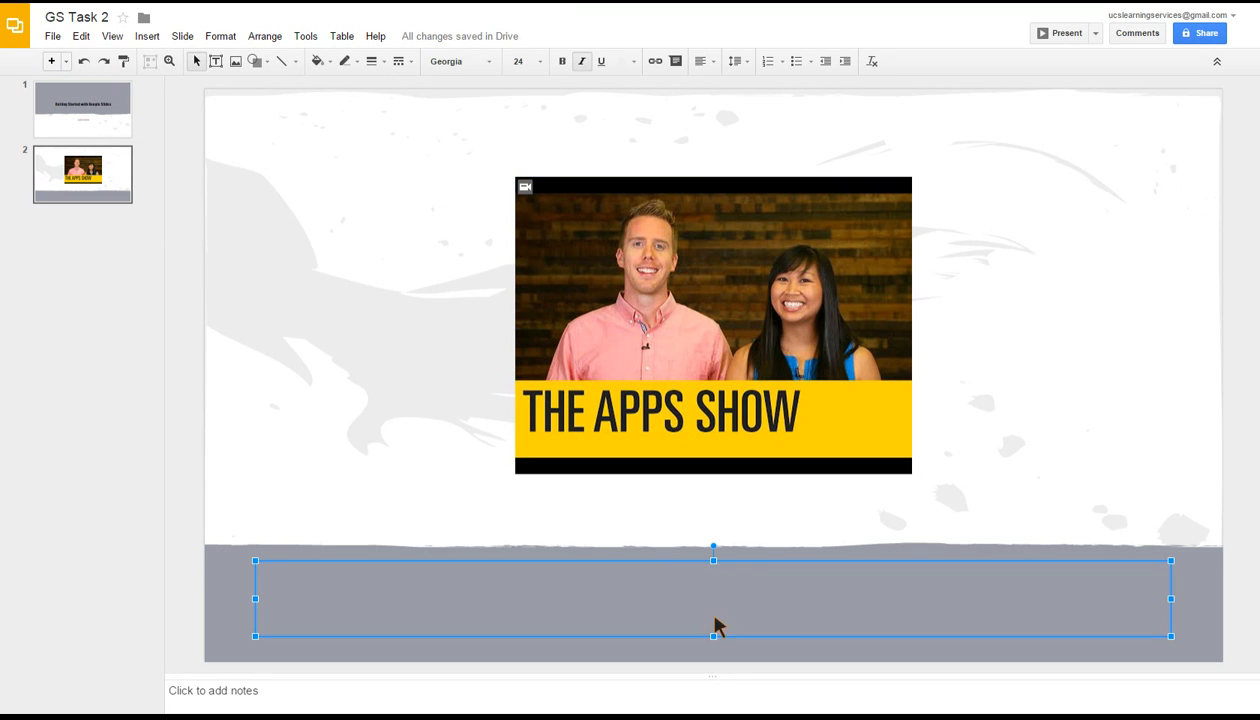
mouse_move(788, 606)
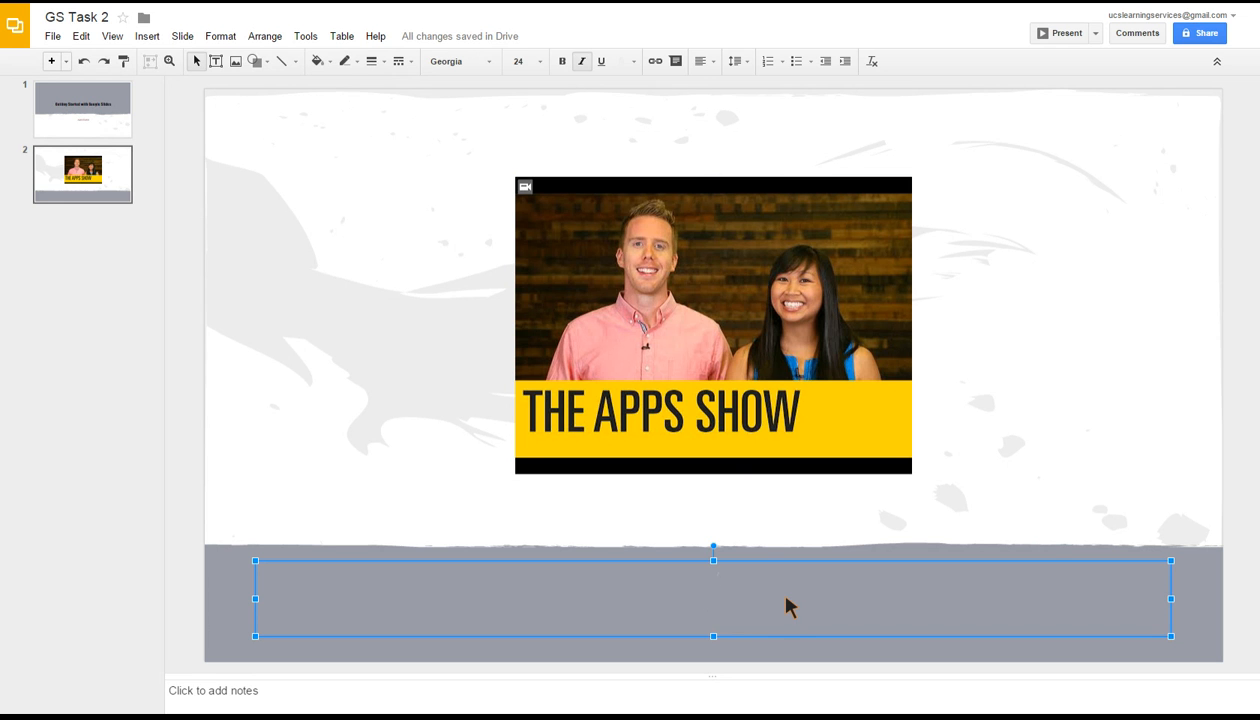
type("Video Q")
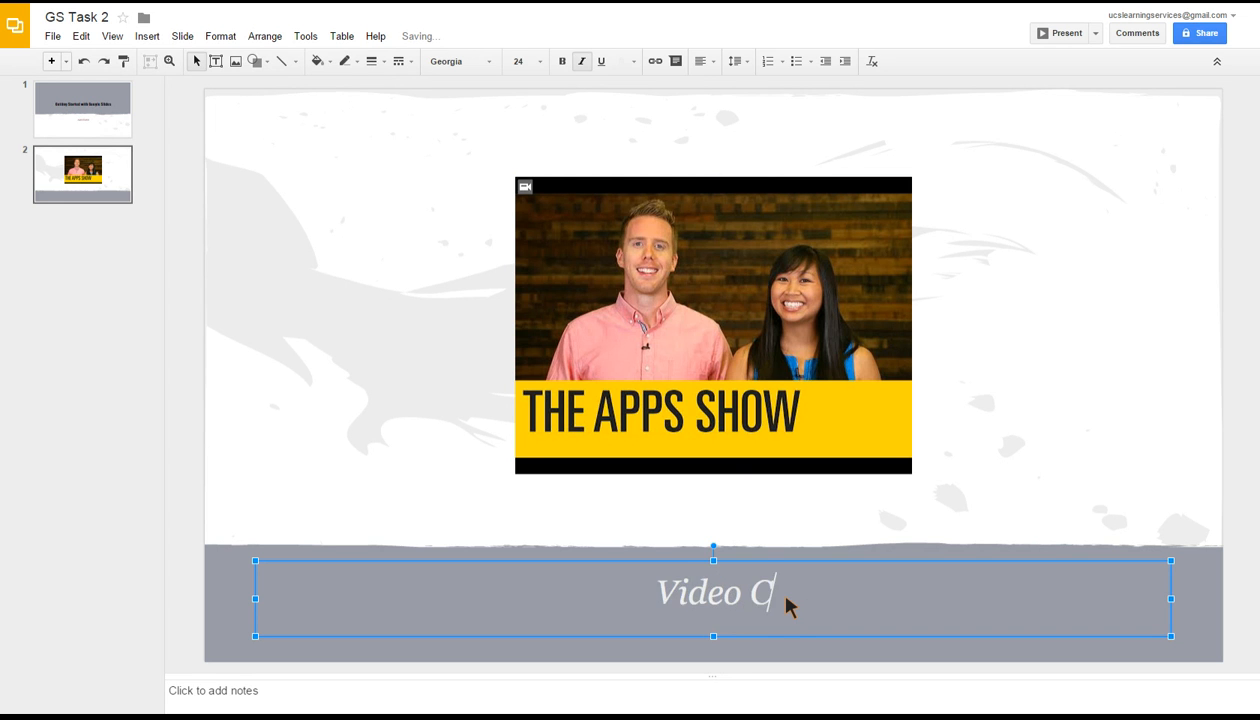
type("lip from G")
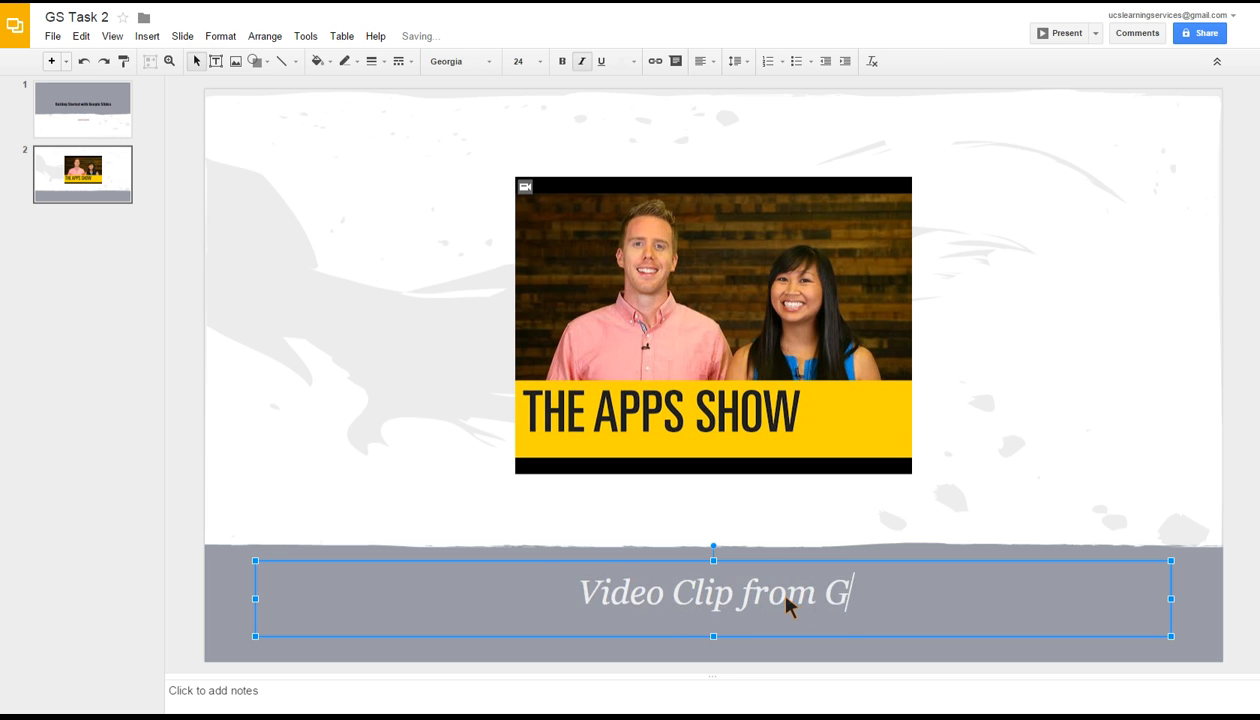
type("oogle")
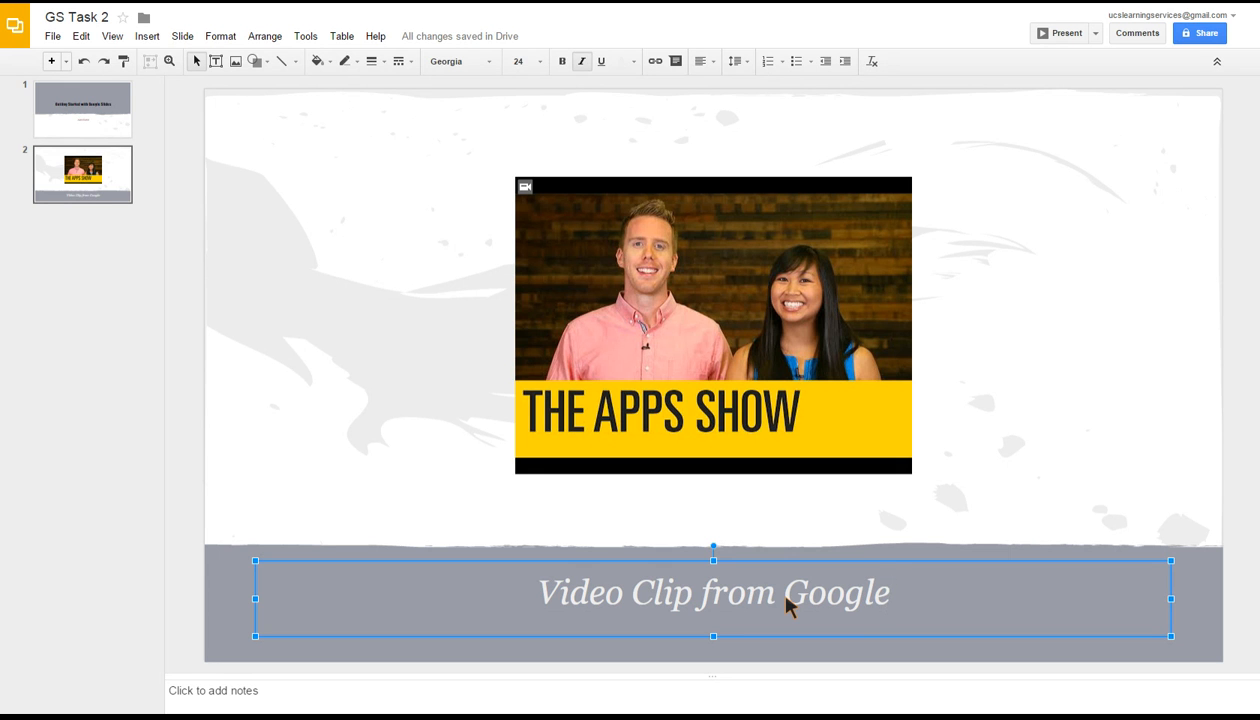
mouse_move(24, 82)
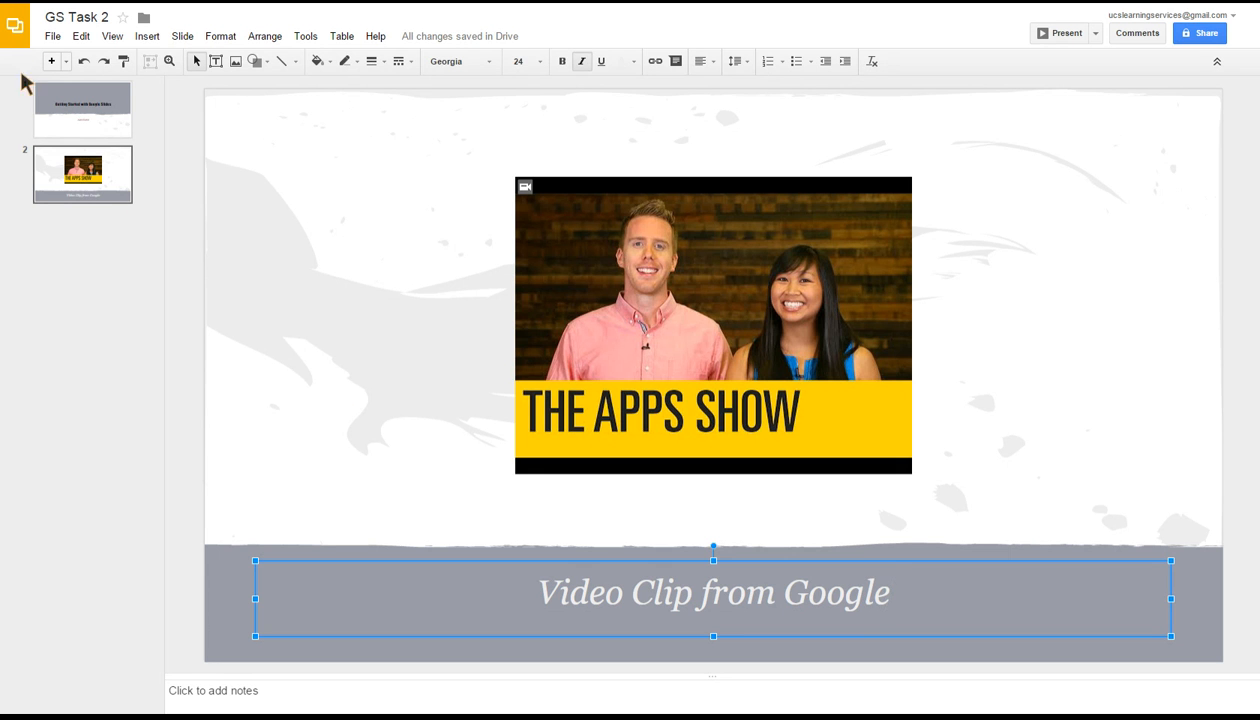
left_click(64, 60)
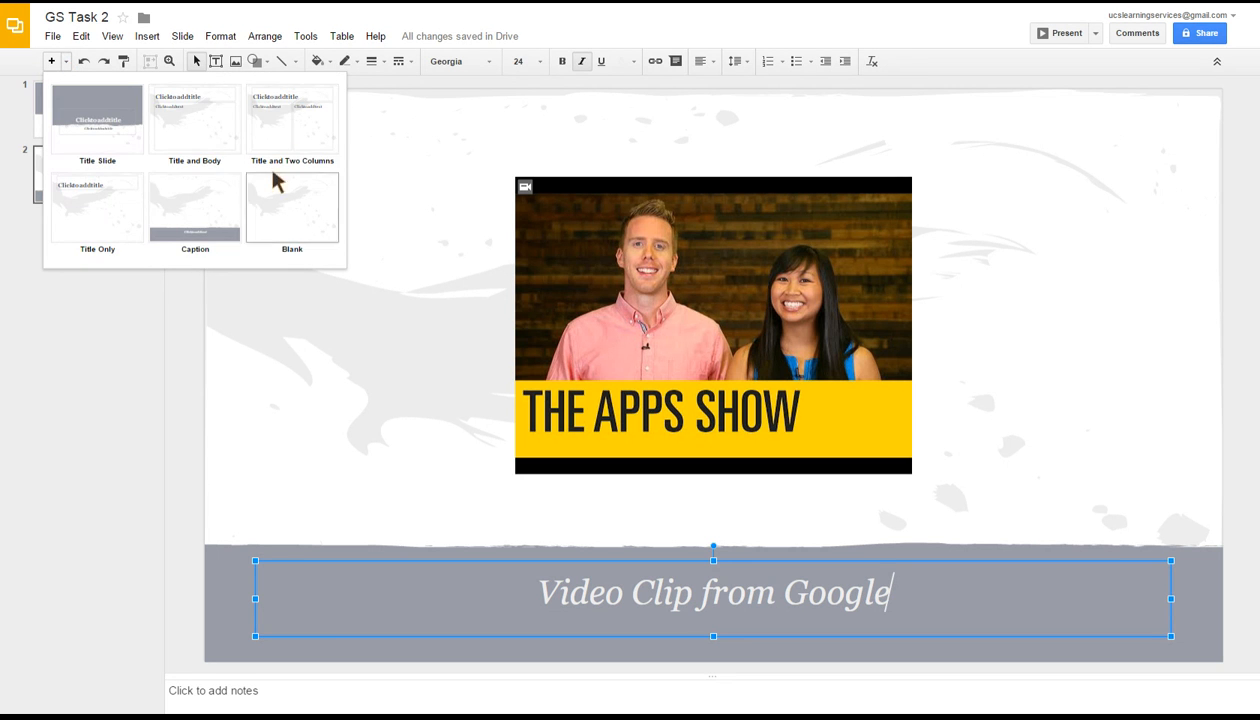
mouse_move(92, 298)
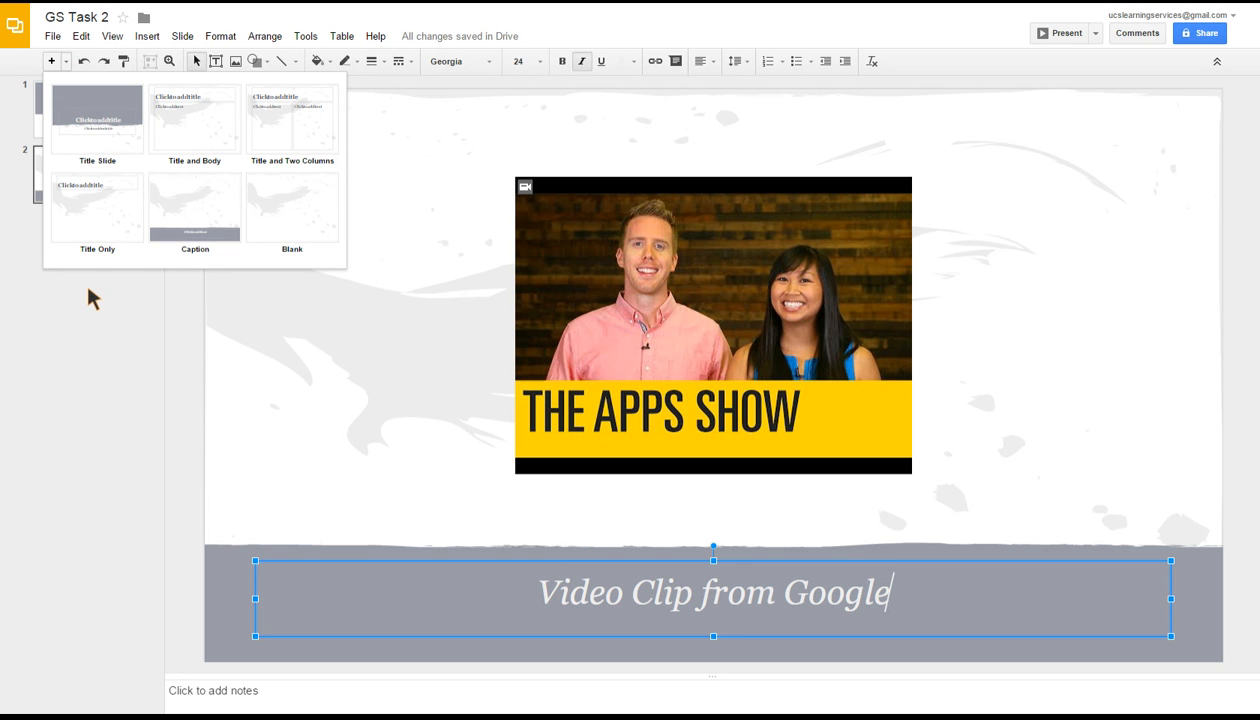
mouse_move(480, 532)
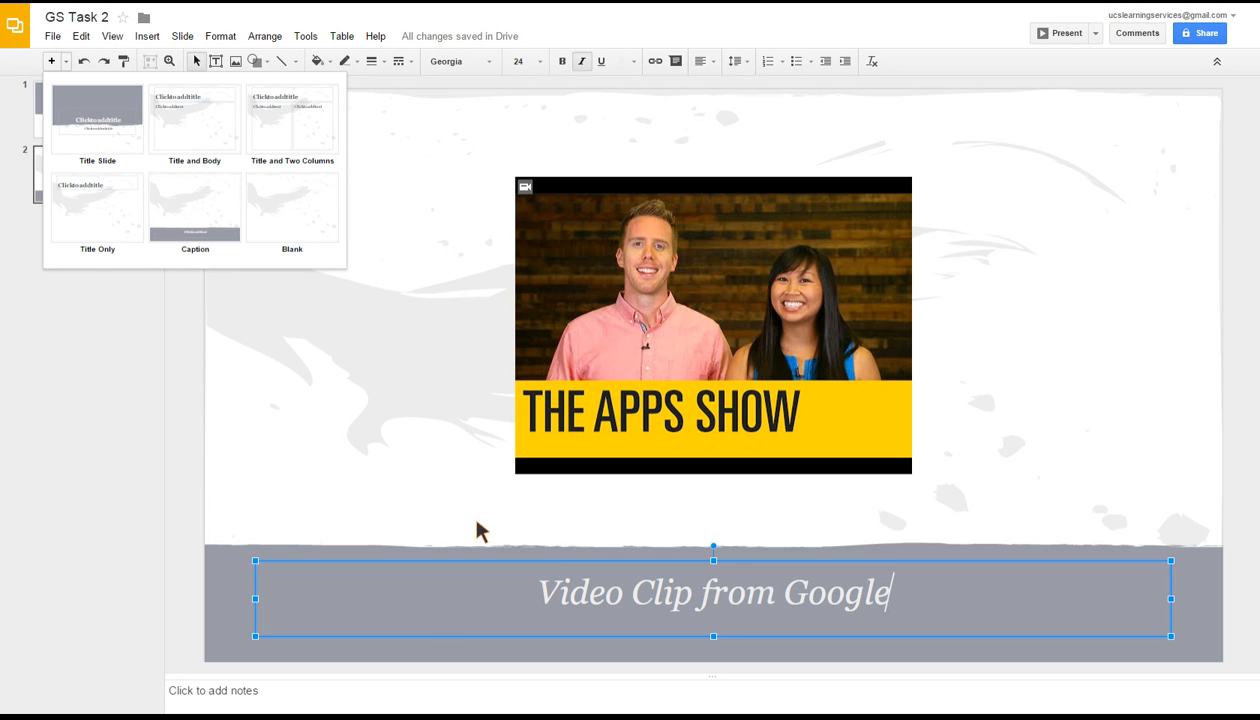
mouse_move(684, 624)
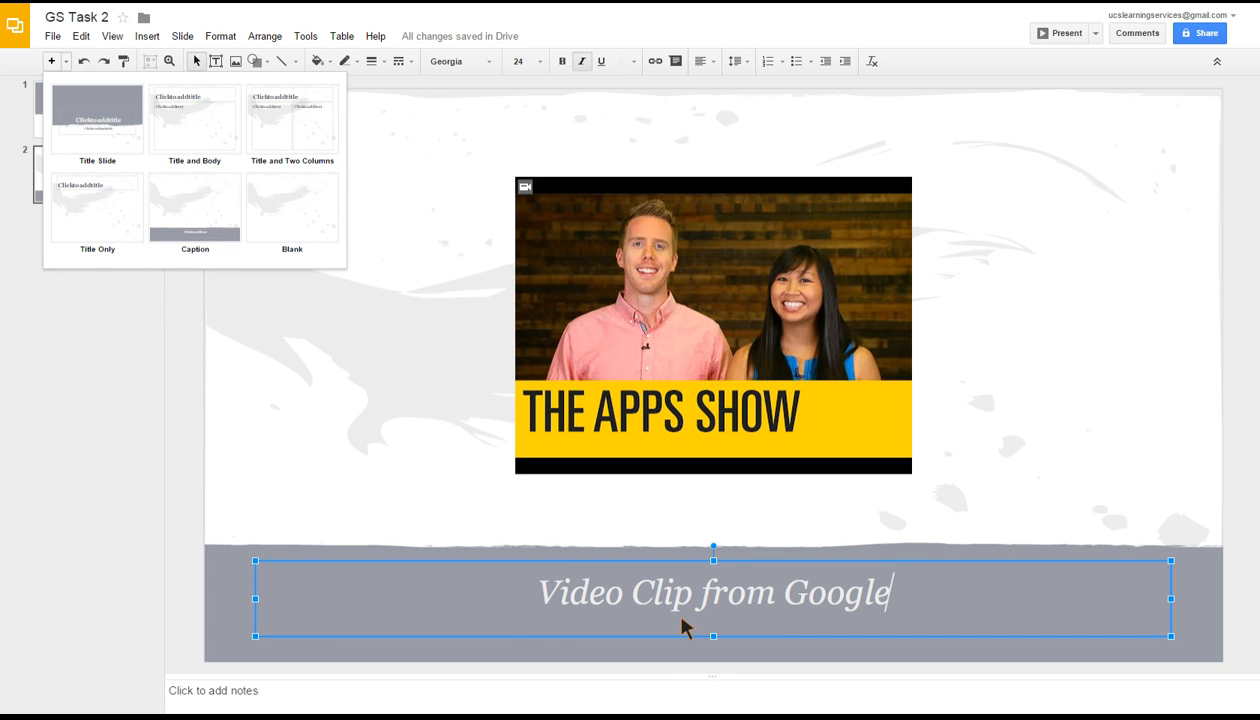
mouse_move(416, 548)
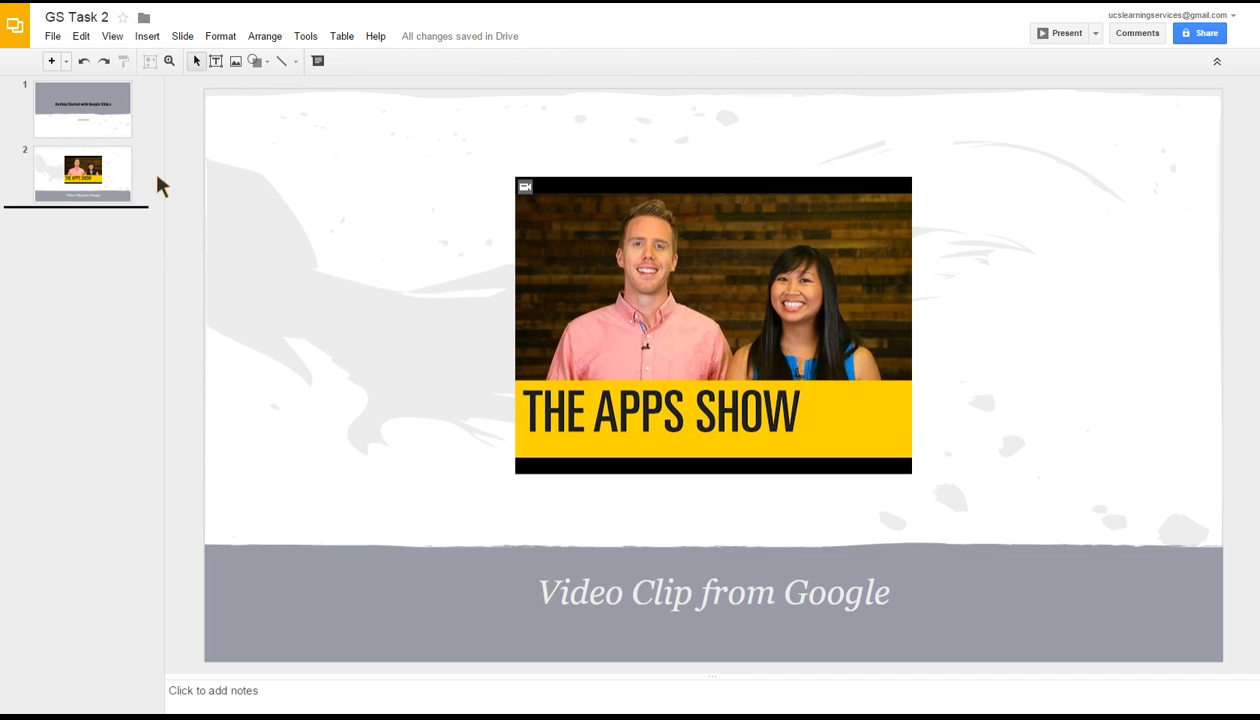
mouse_move(170, 236)
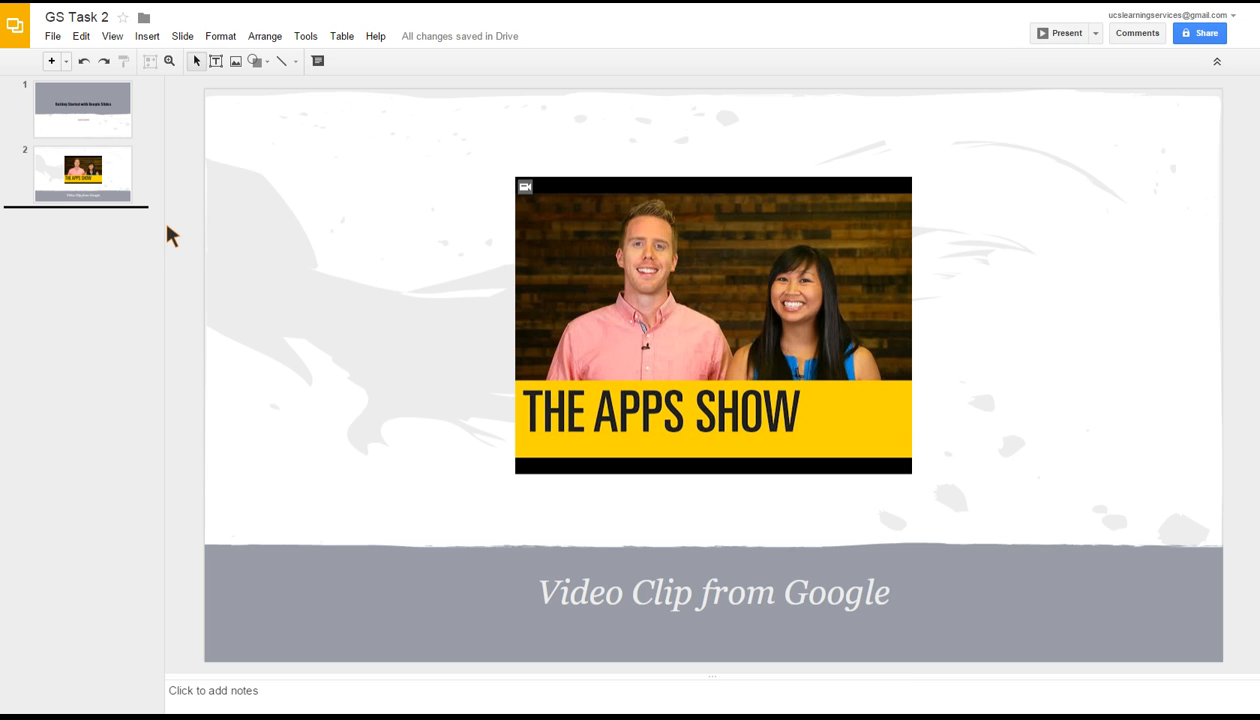
mouse_move(308, 228)
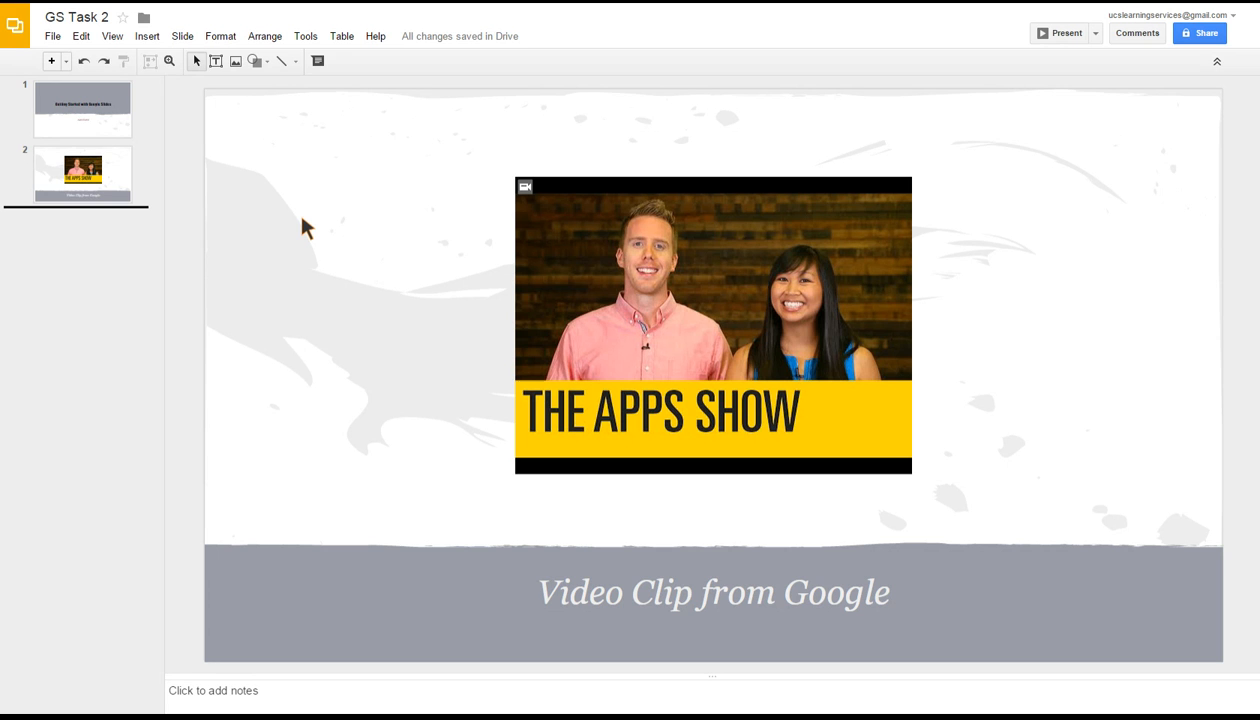